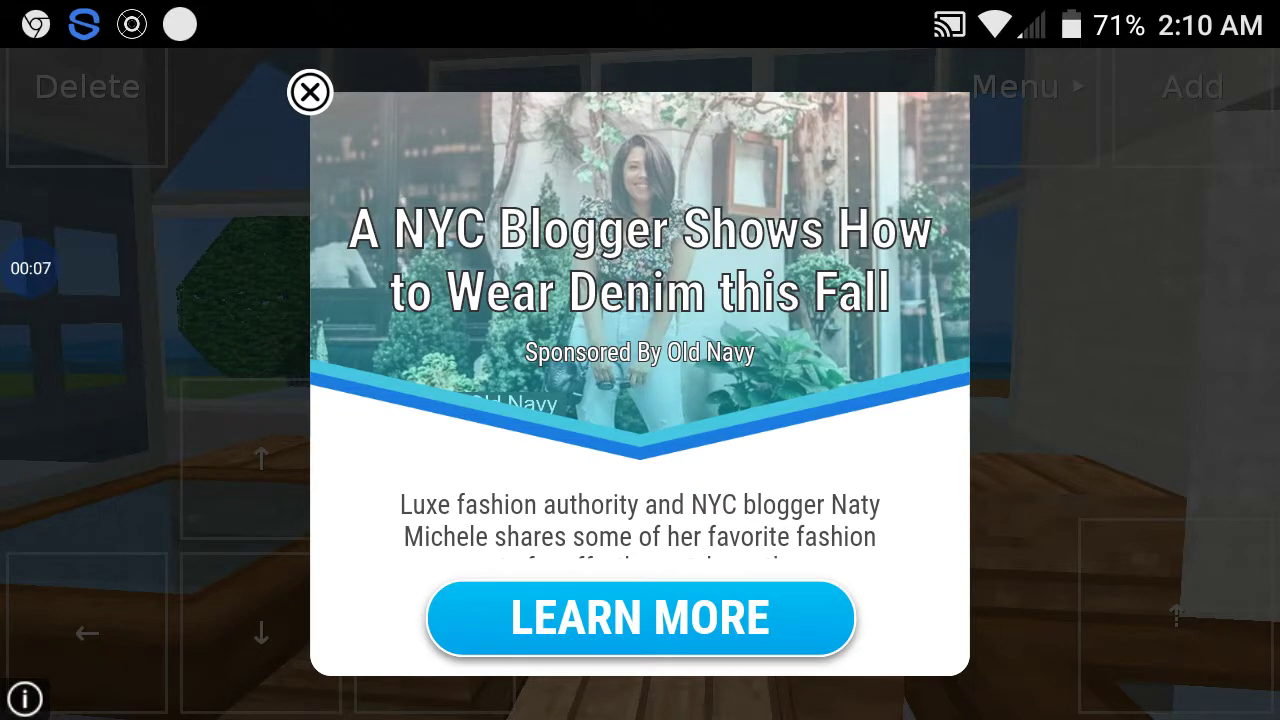
Close the ad popup and walk through the furnished block house
left_click(310, 92)
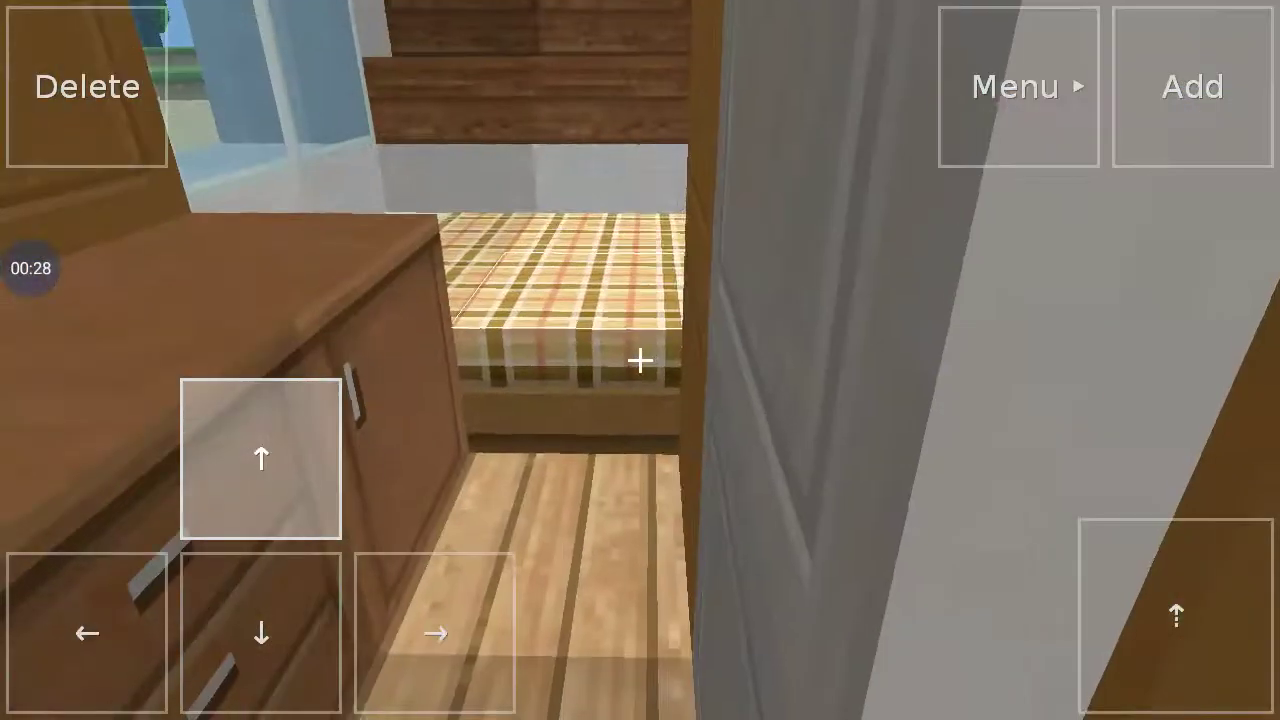
left_click(261, 459)
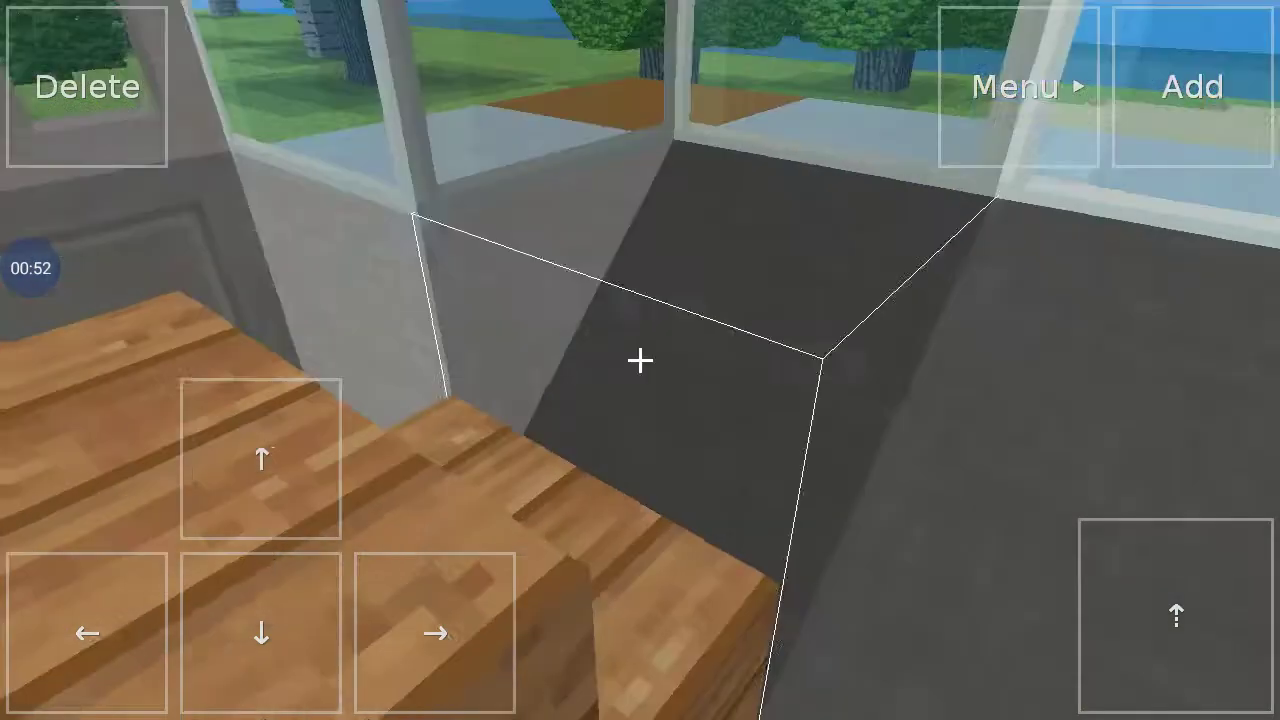
Browse block menu pages 1–4, then generate a New Terrain sandy beach world
left_click(435, 633)
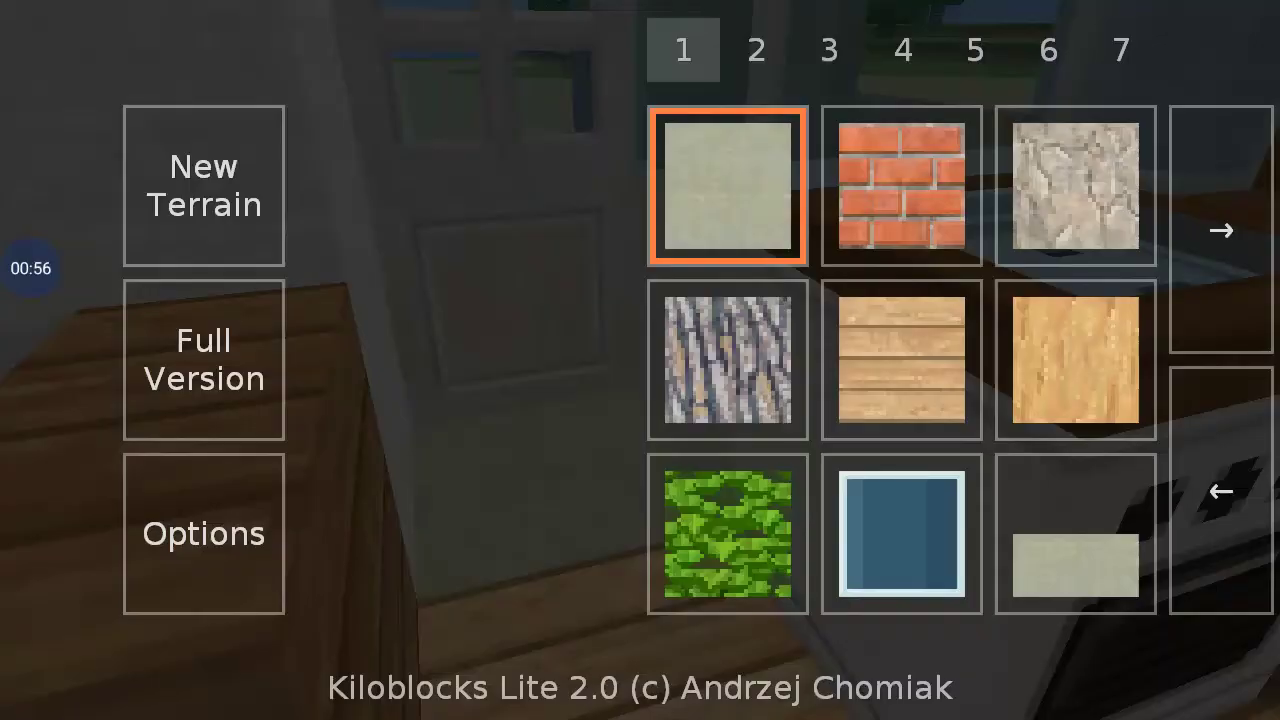
left_click(756, 50)
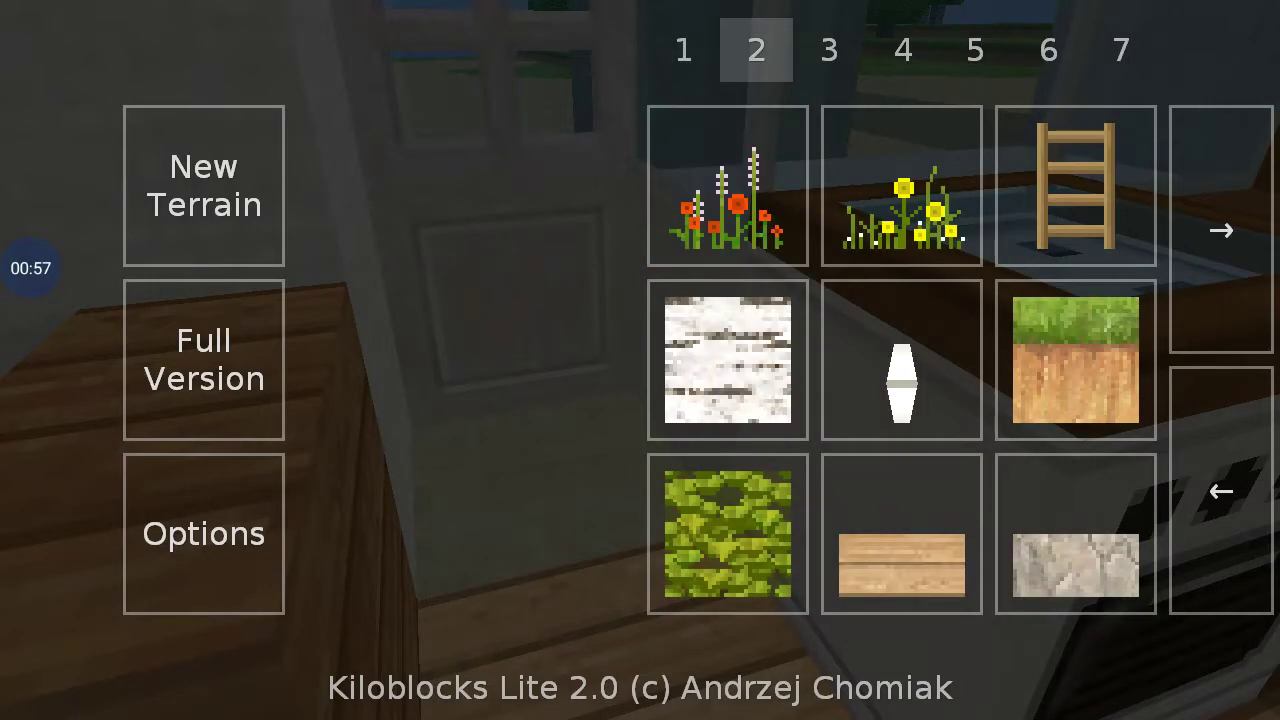
left_click(902, 50)
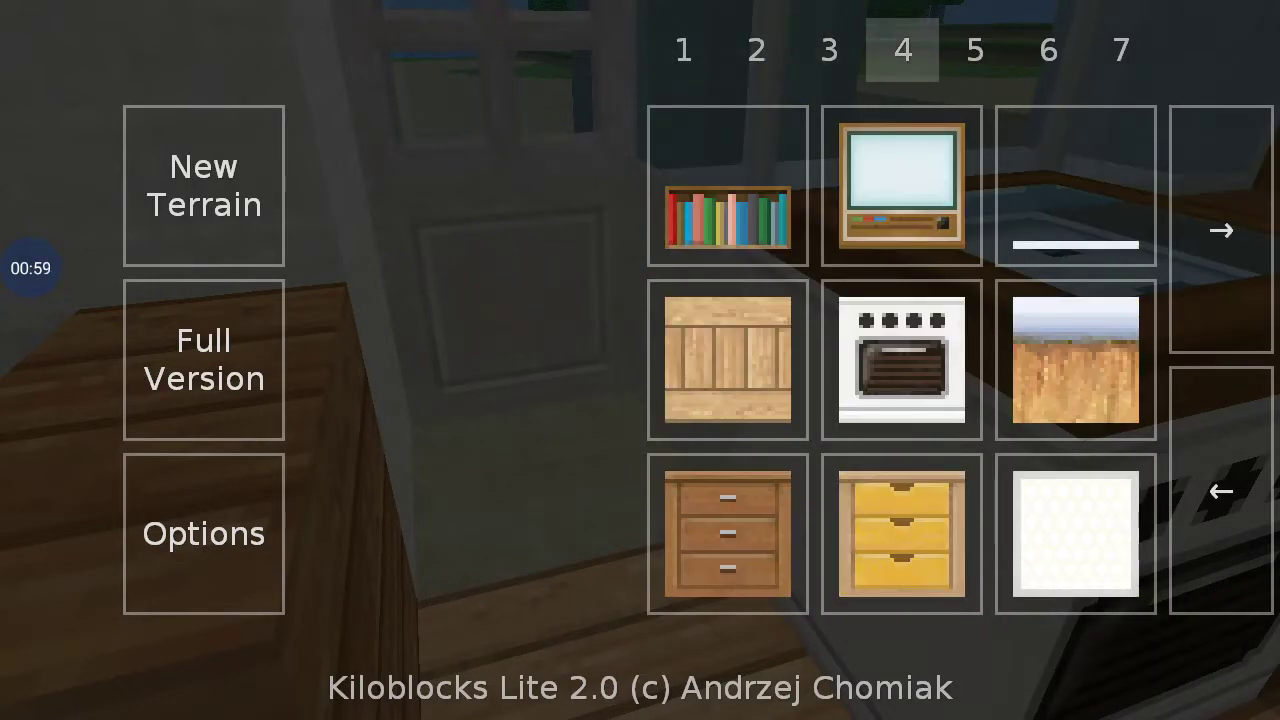
left_click(1220, 230)
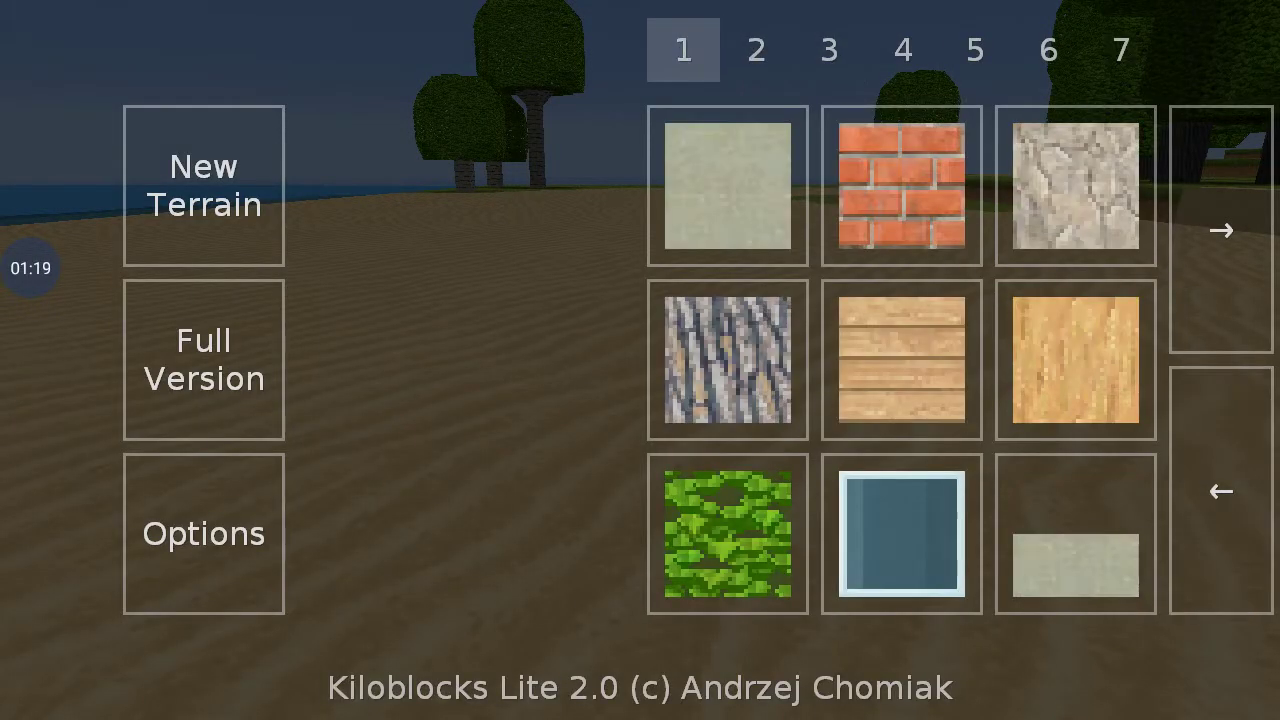
Select the brick block from page 1 of the block menu
left_click(901, 188)
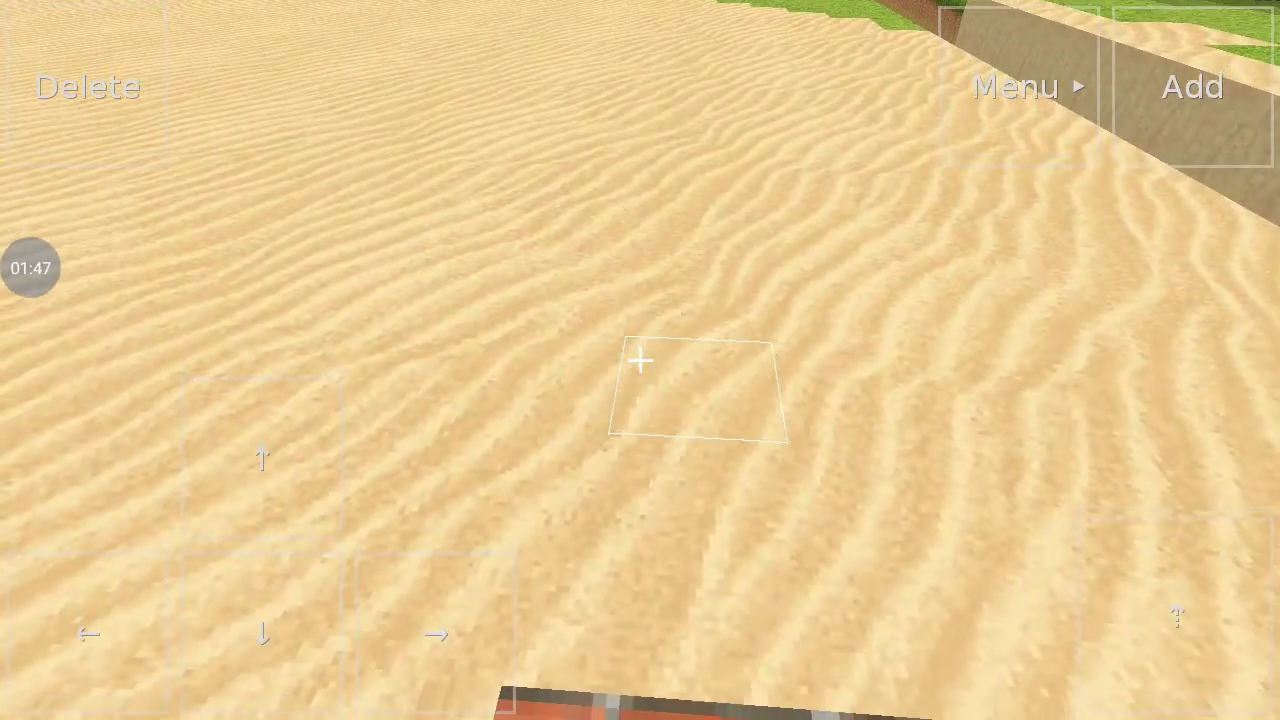
Place five brick blocks on the sand, forming a floor and a rising wall column
left_click(1190, 87)
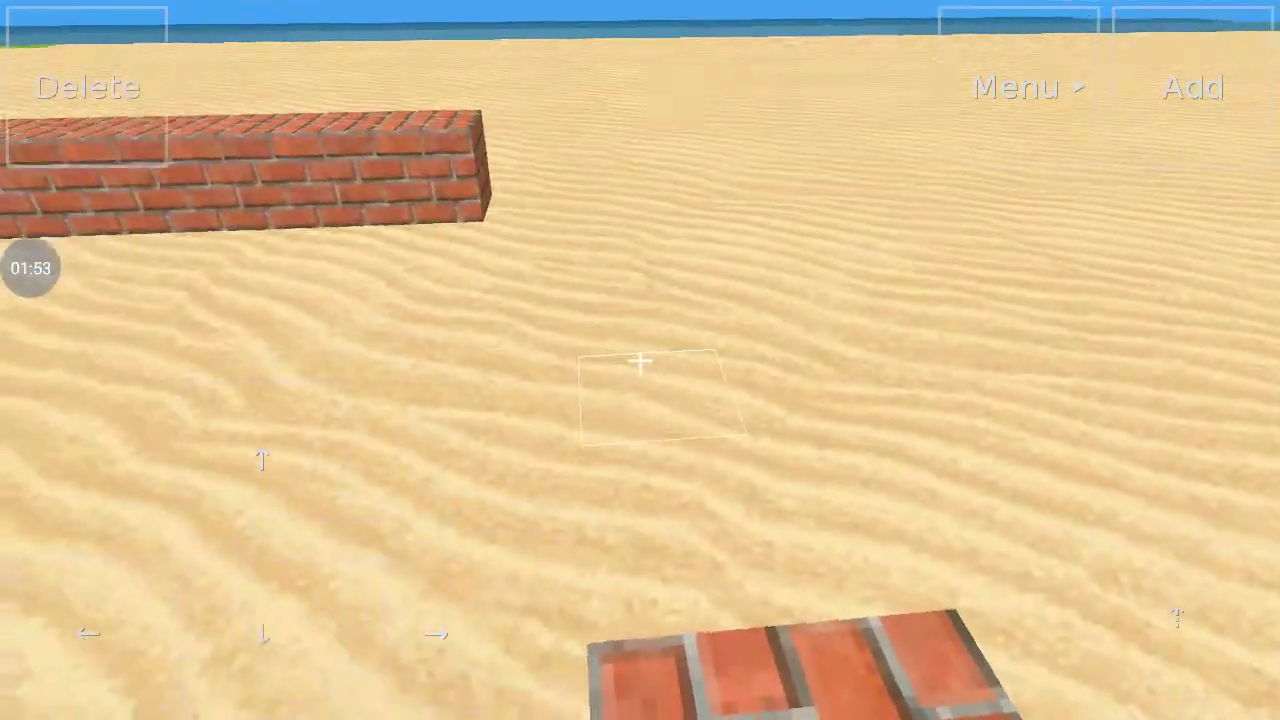
left_click(1192, 87)
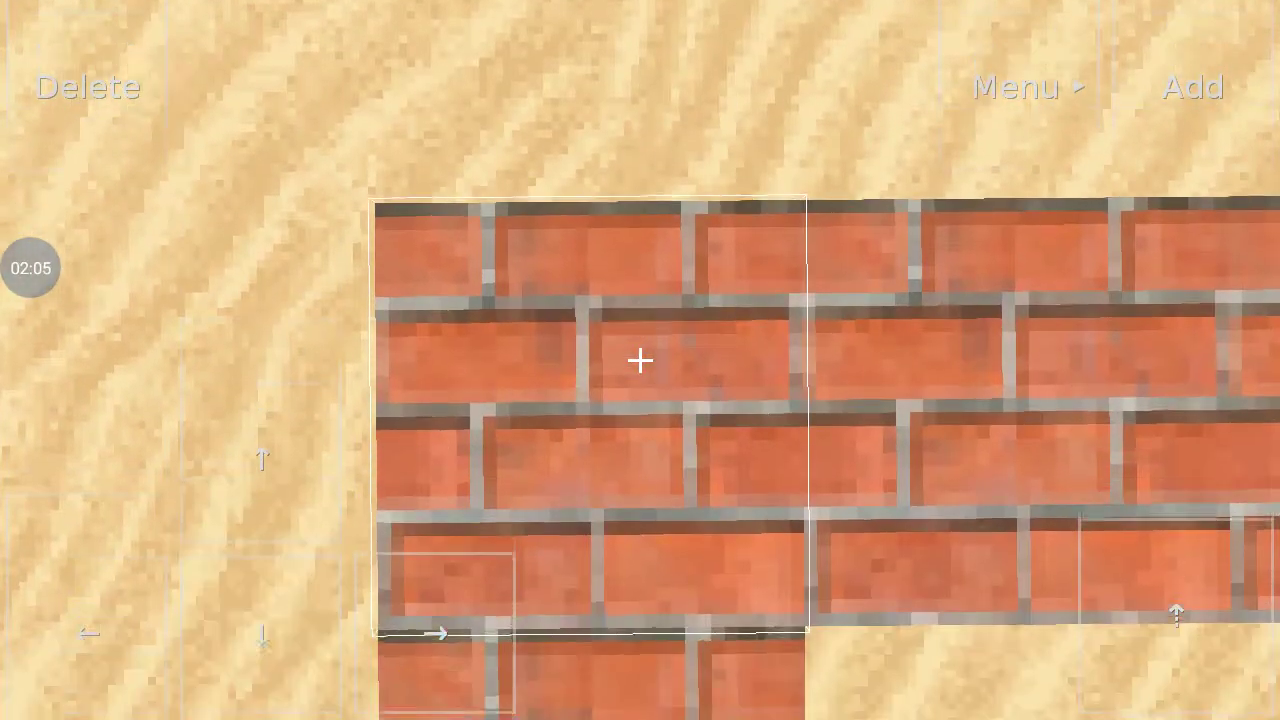
left_click(1190, 87)
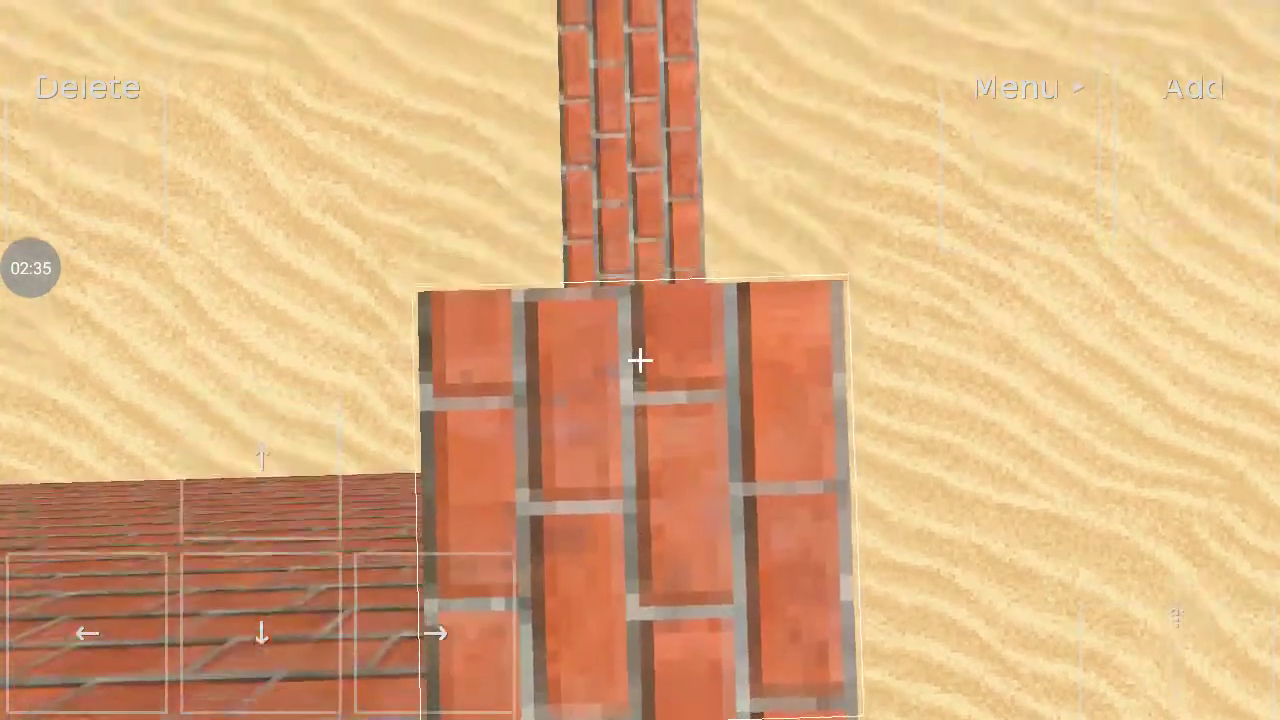
left_click(1190, 87)
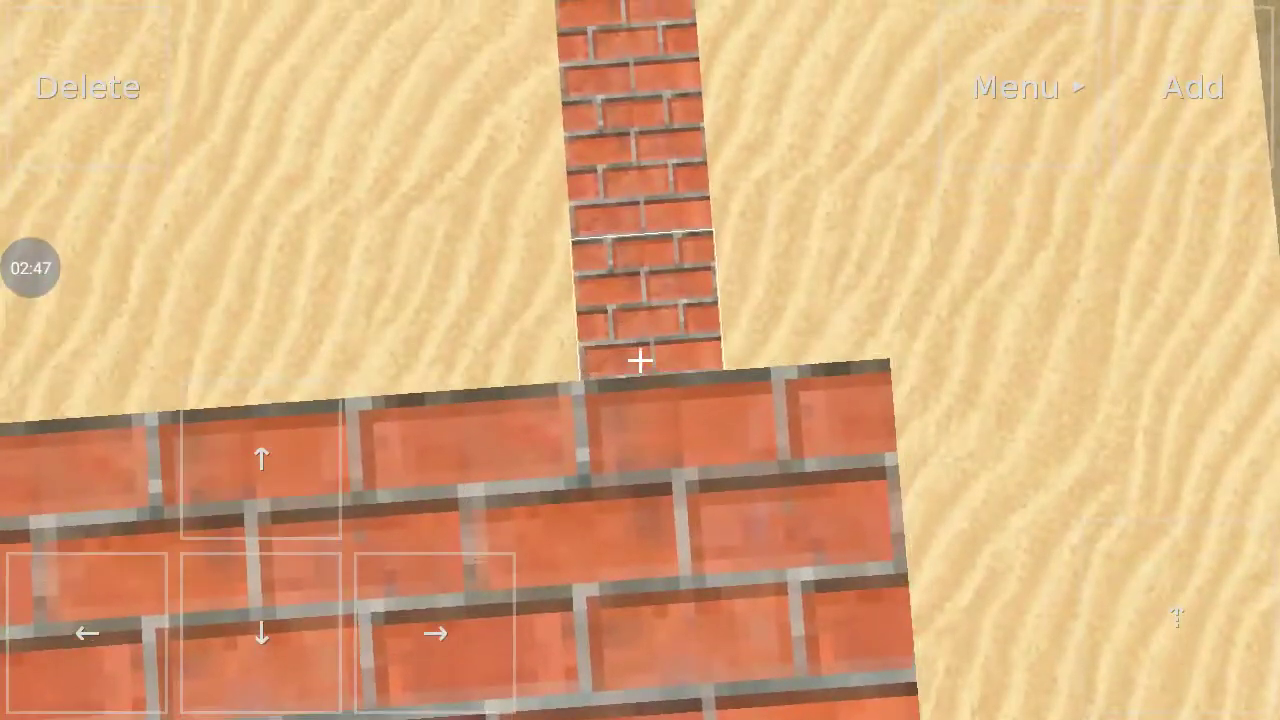
left_click(1192, 87)
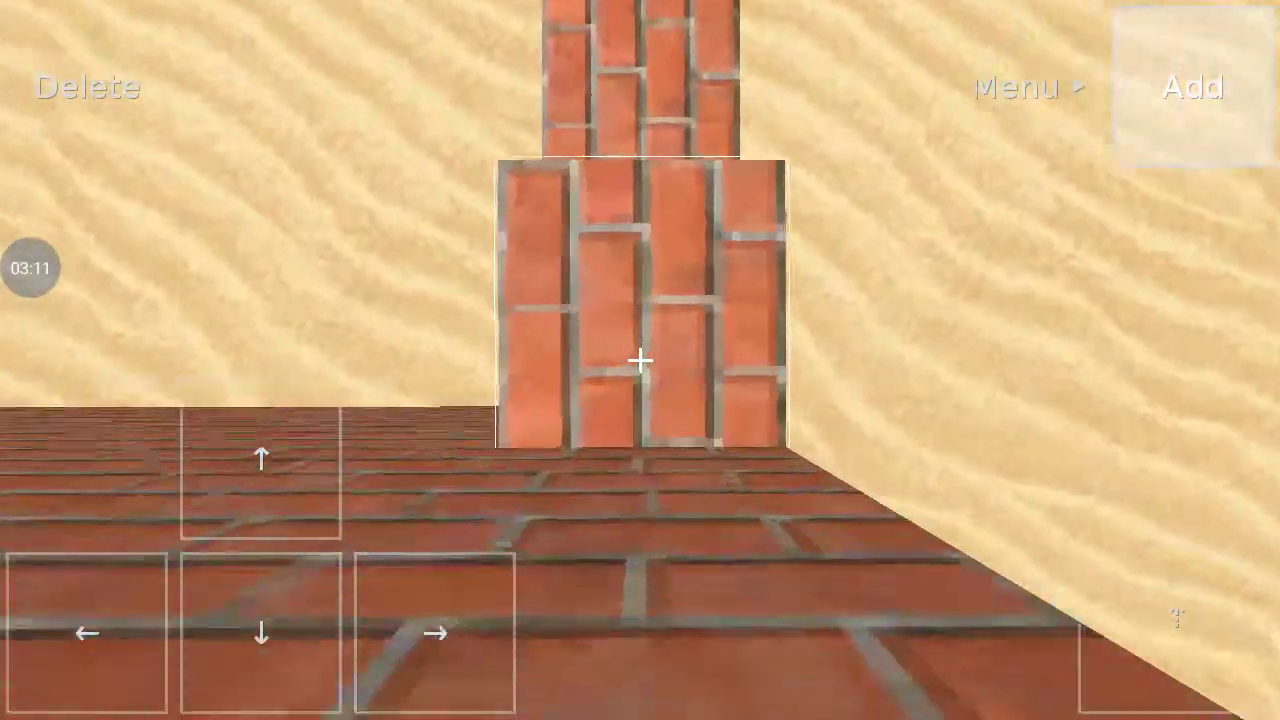
Stack more brick onto the wall tops until a solid wall fills the view
left_click(261, 458)
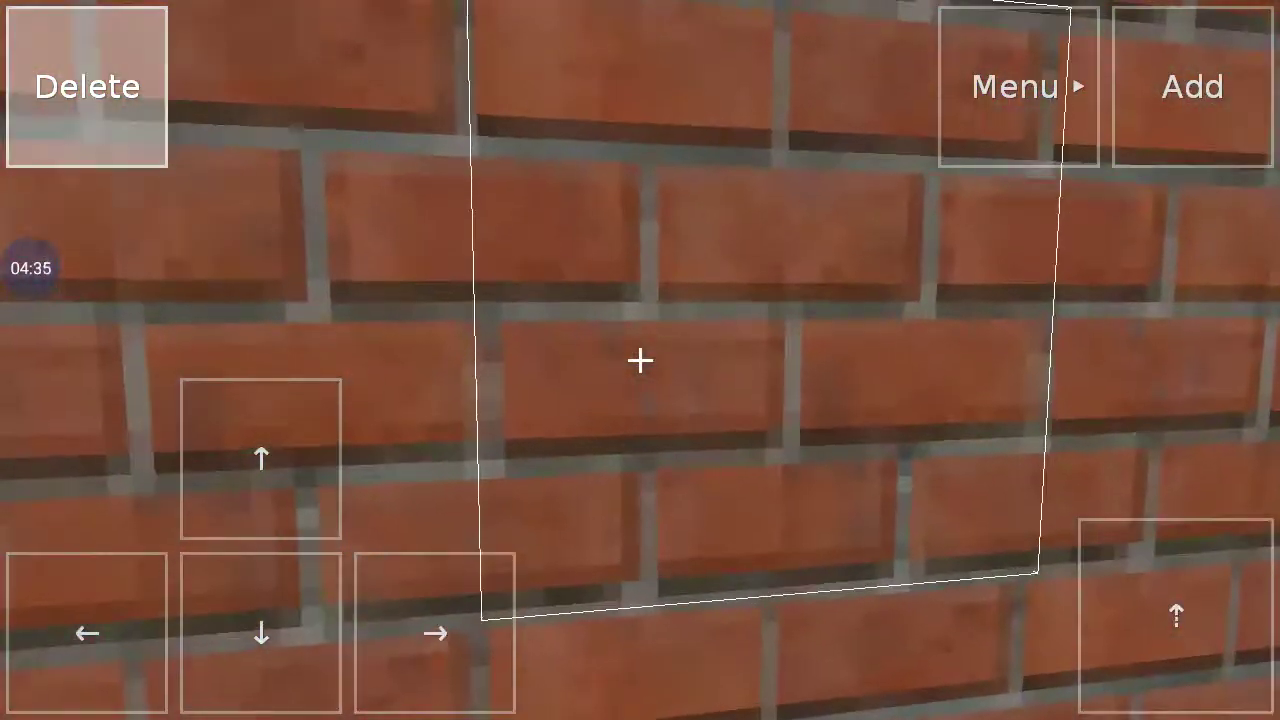
Page through the block menu to pages 7 and 10 and pick a new block
left_click(1018, 86)
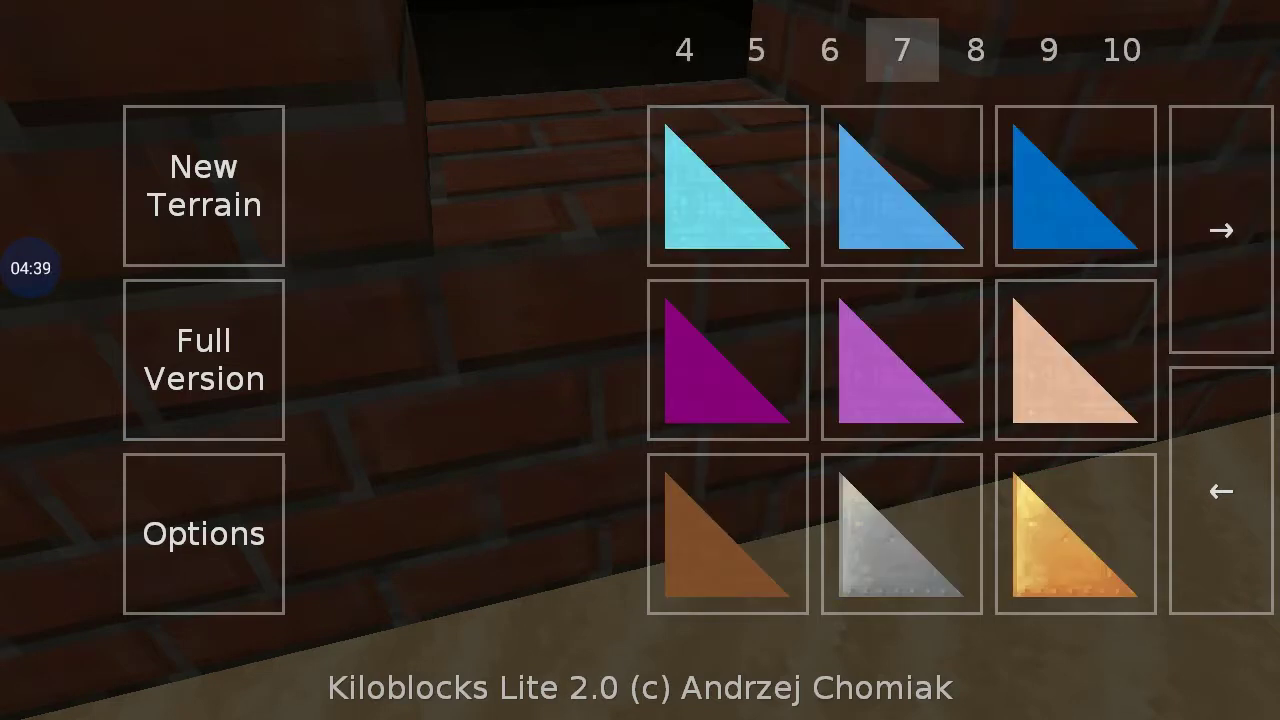
left_click(1220, 230)
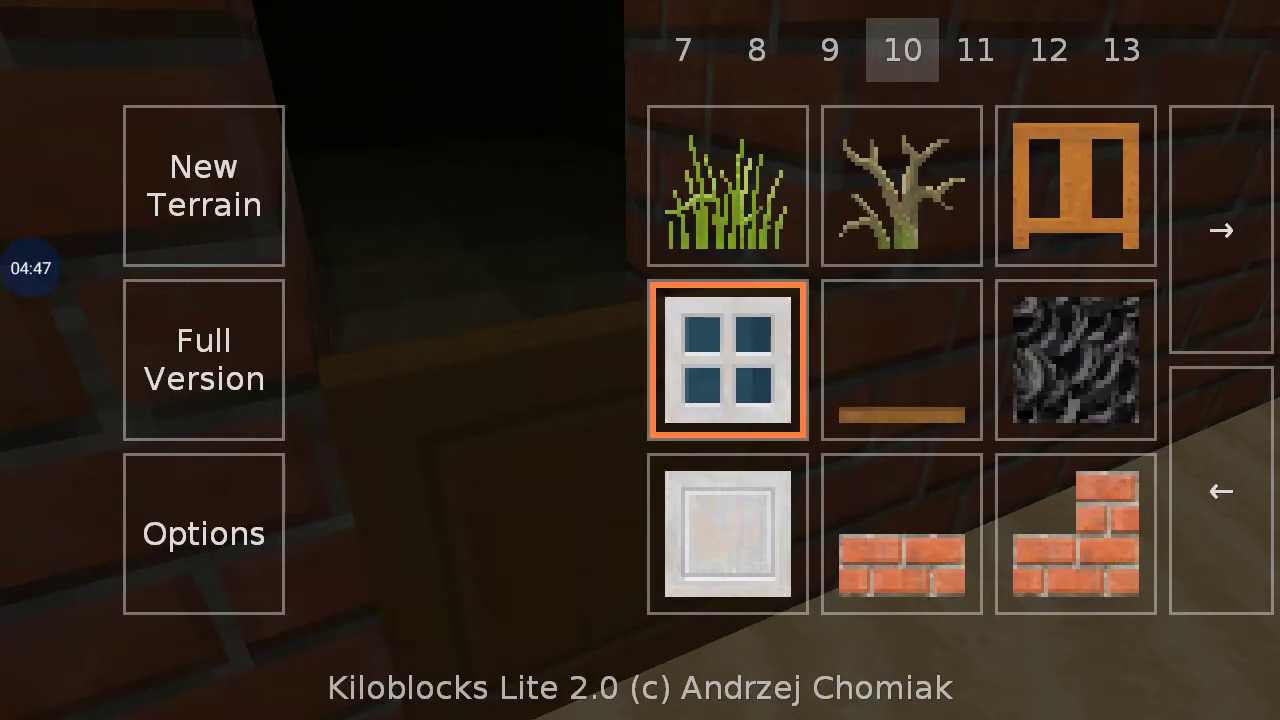
left_click(727, 360)
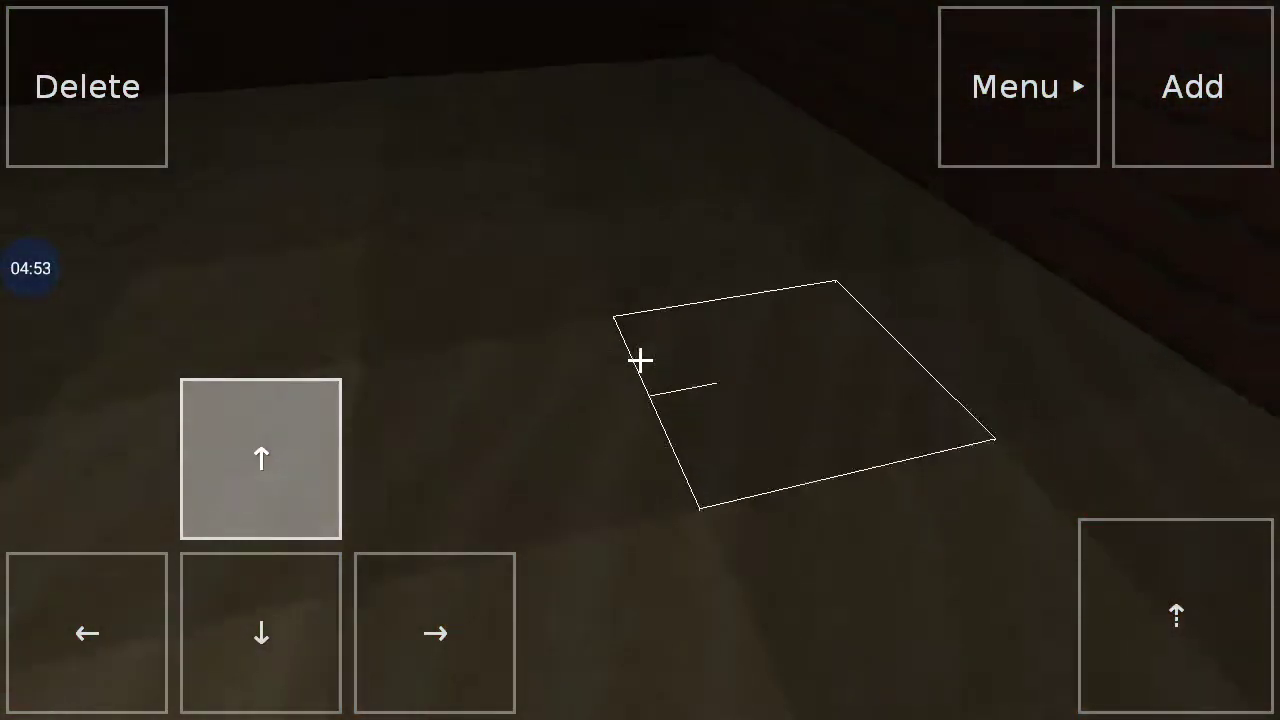
Walk to the wall corner, mount a lamp on the brick, then step back and remove a block
left_click(1017, 86)
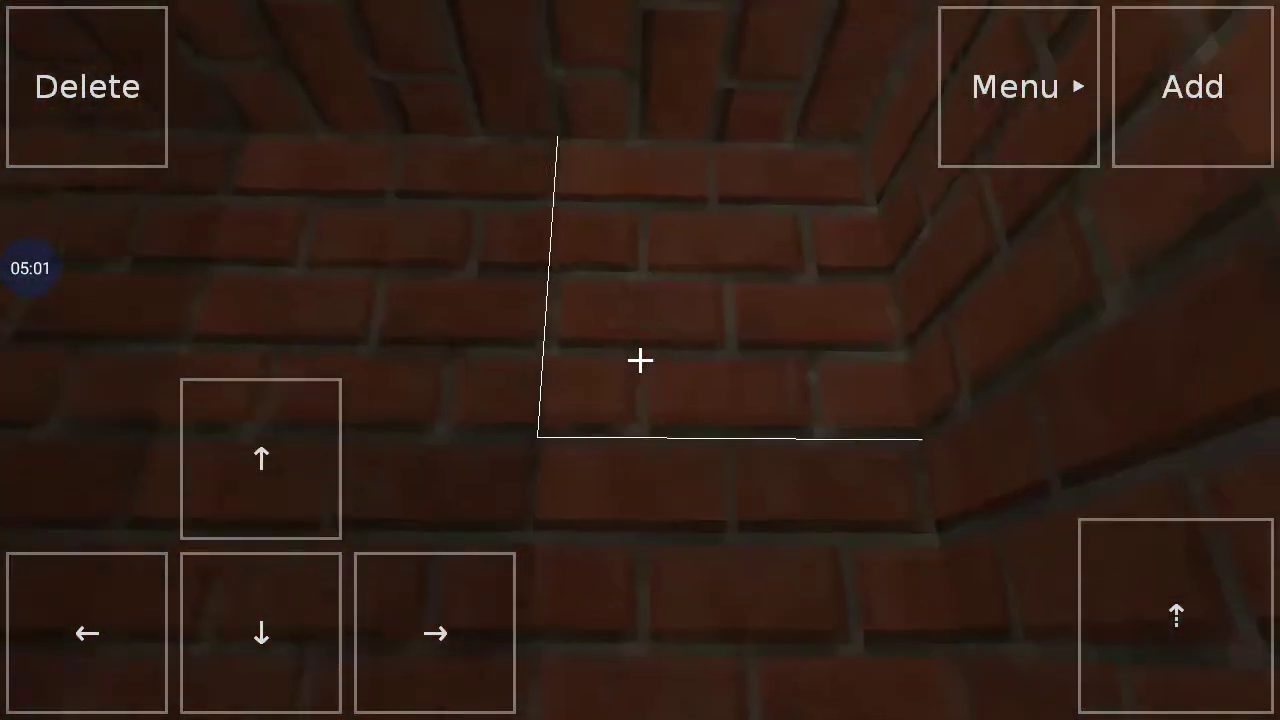
left_click(260, 458)
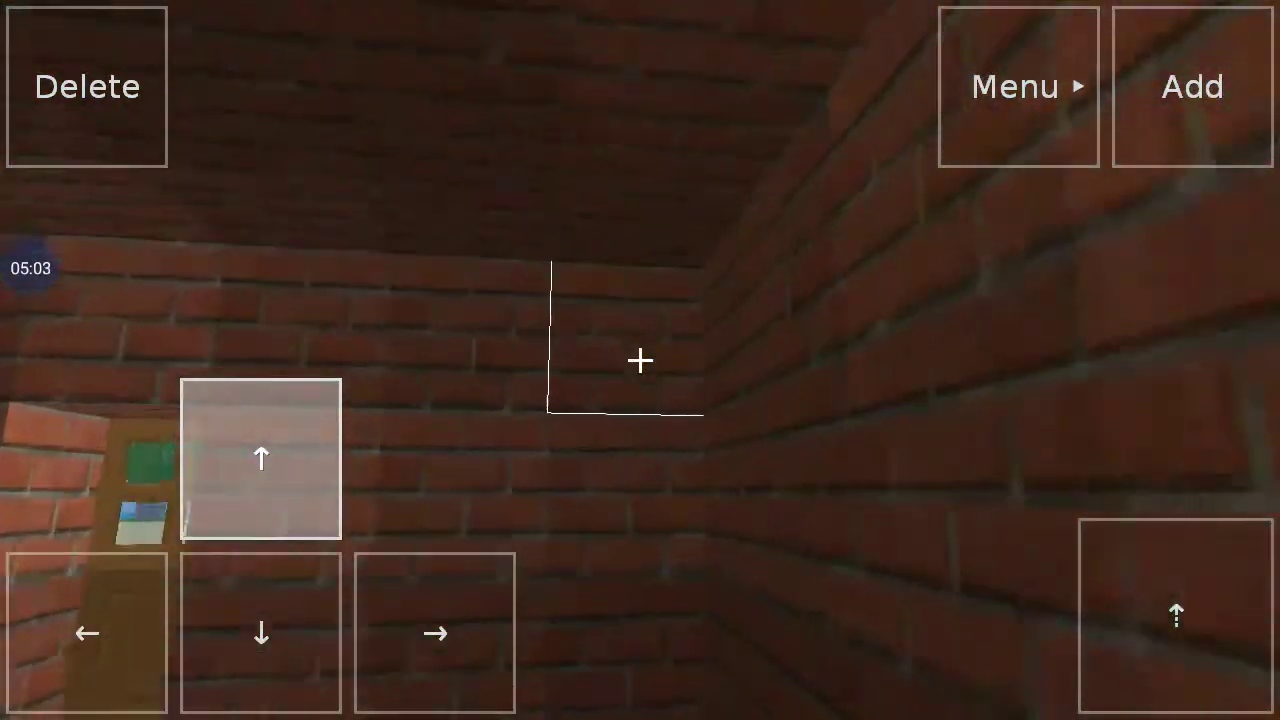
left_click(1192, 86)
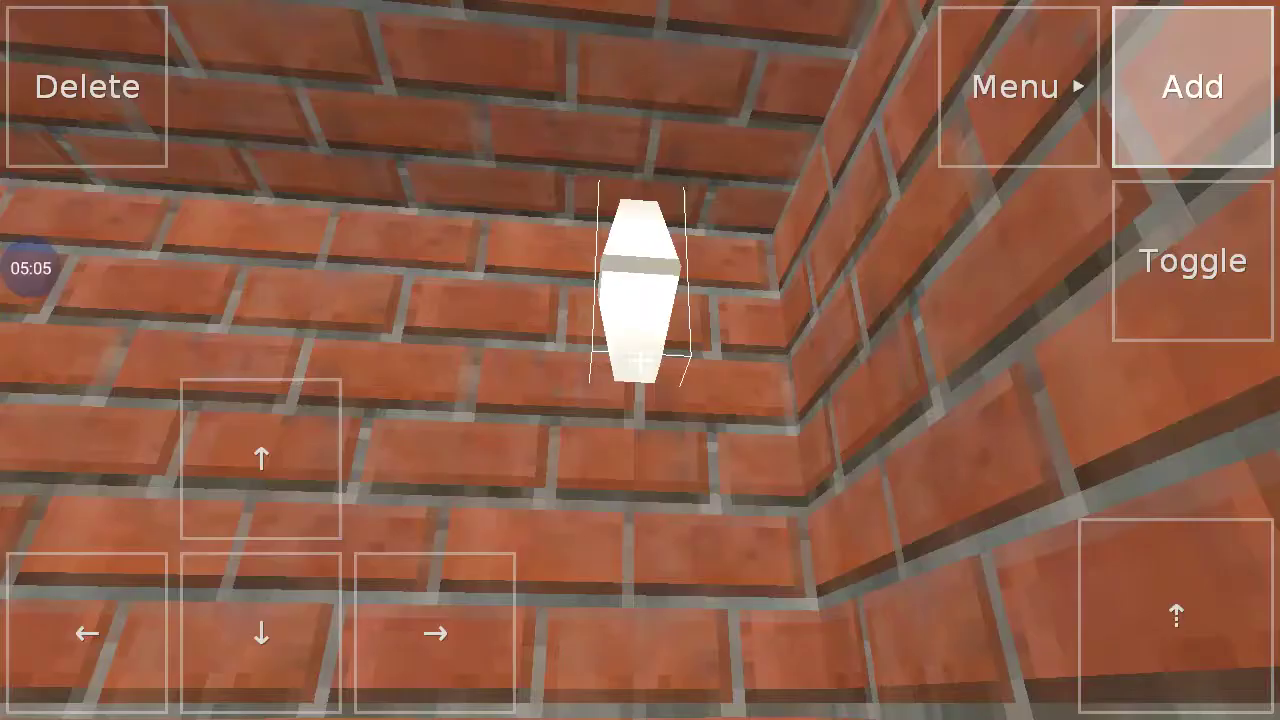
left_click(260, 632)
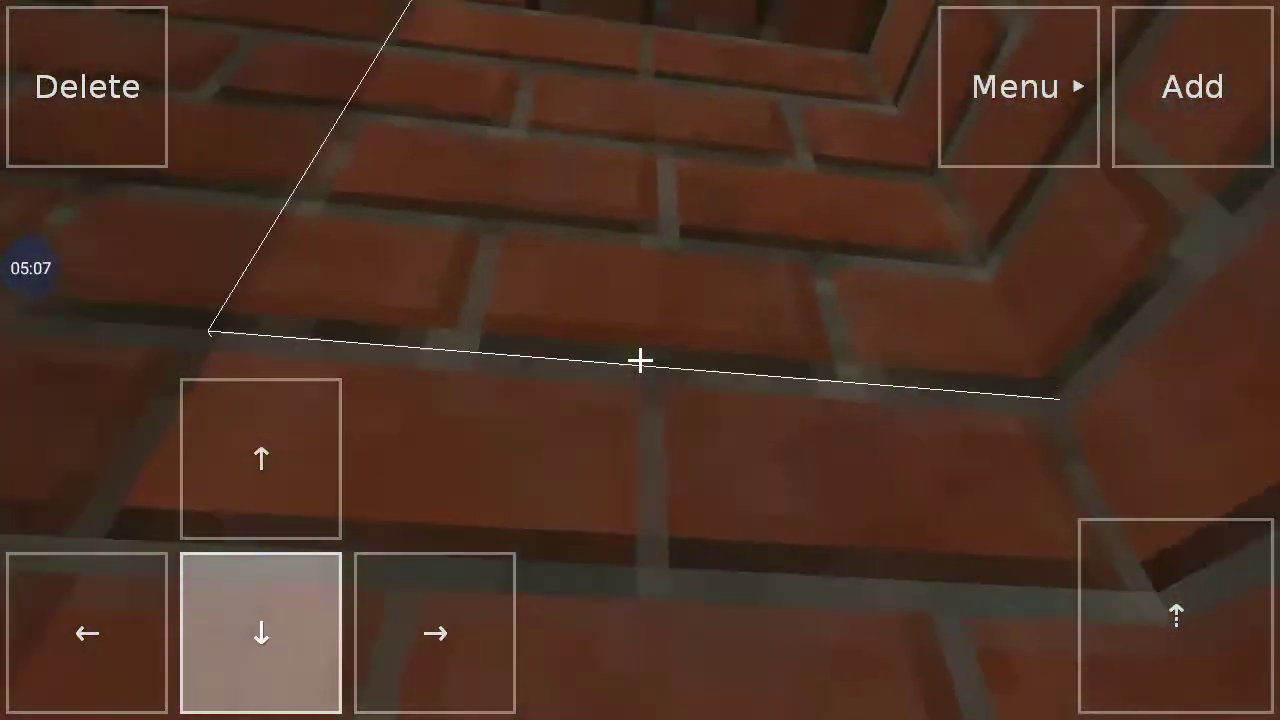
left_click(260, 632)
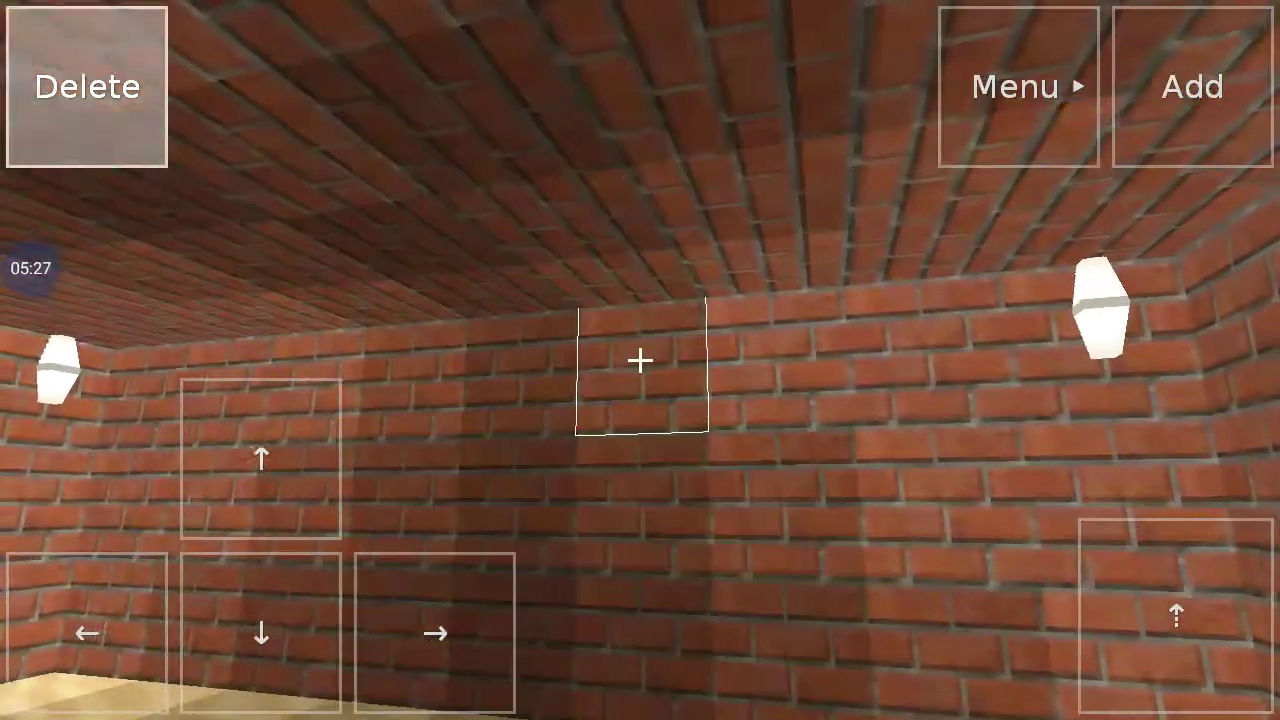
left_click(261, 632)
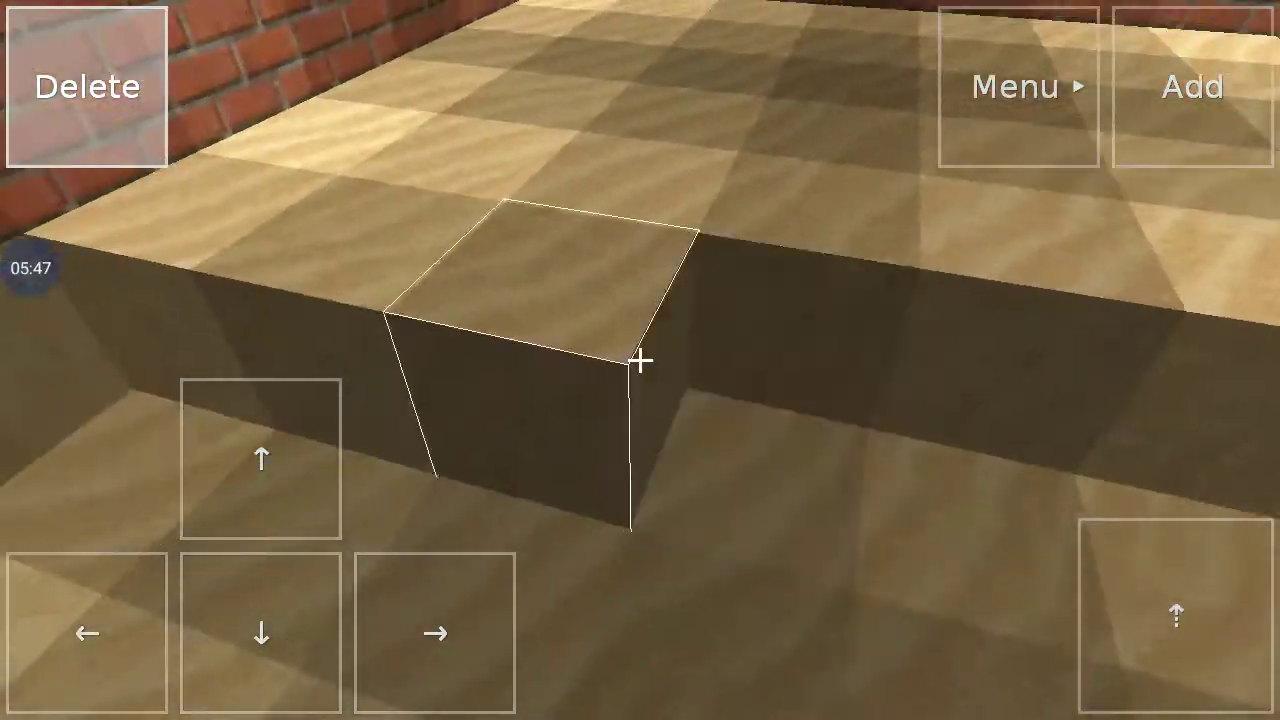
Delete sand blocks from the room floor, stepping sideways between them
left_click(260, 460)
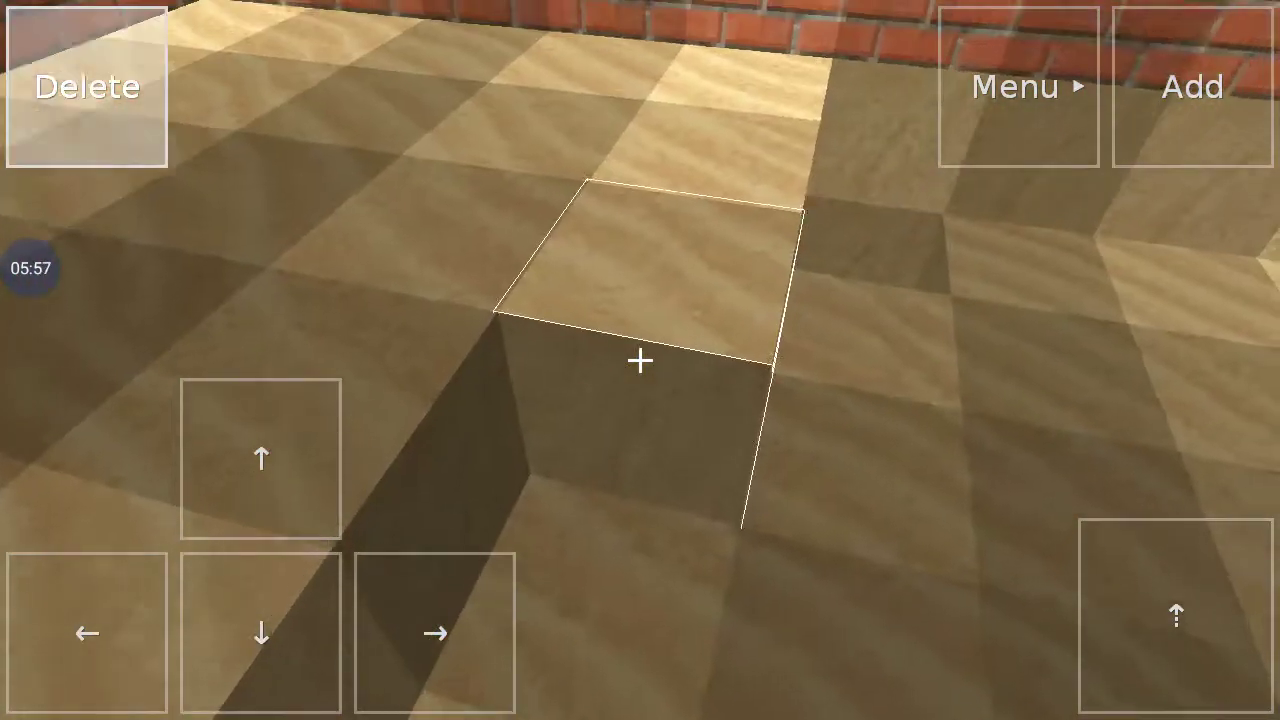
left_click(434, 633)
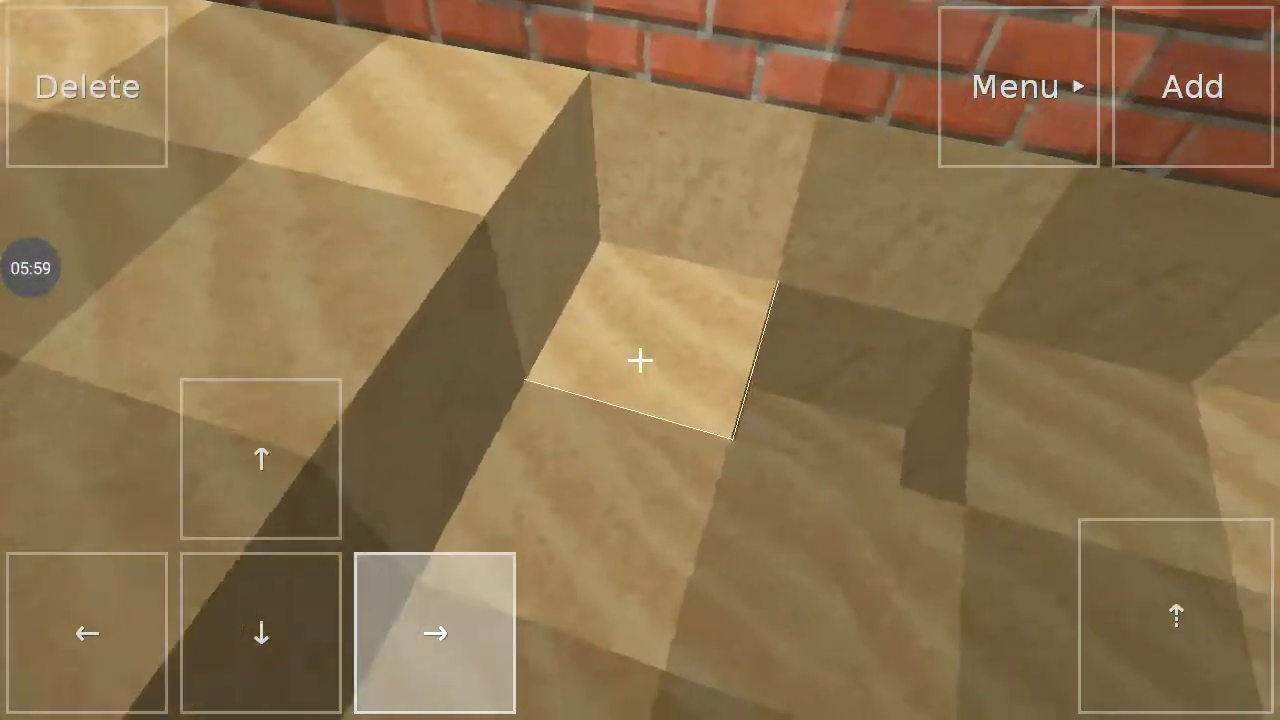
left_click(435, 632)
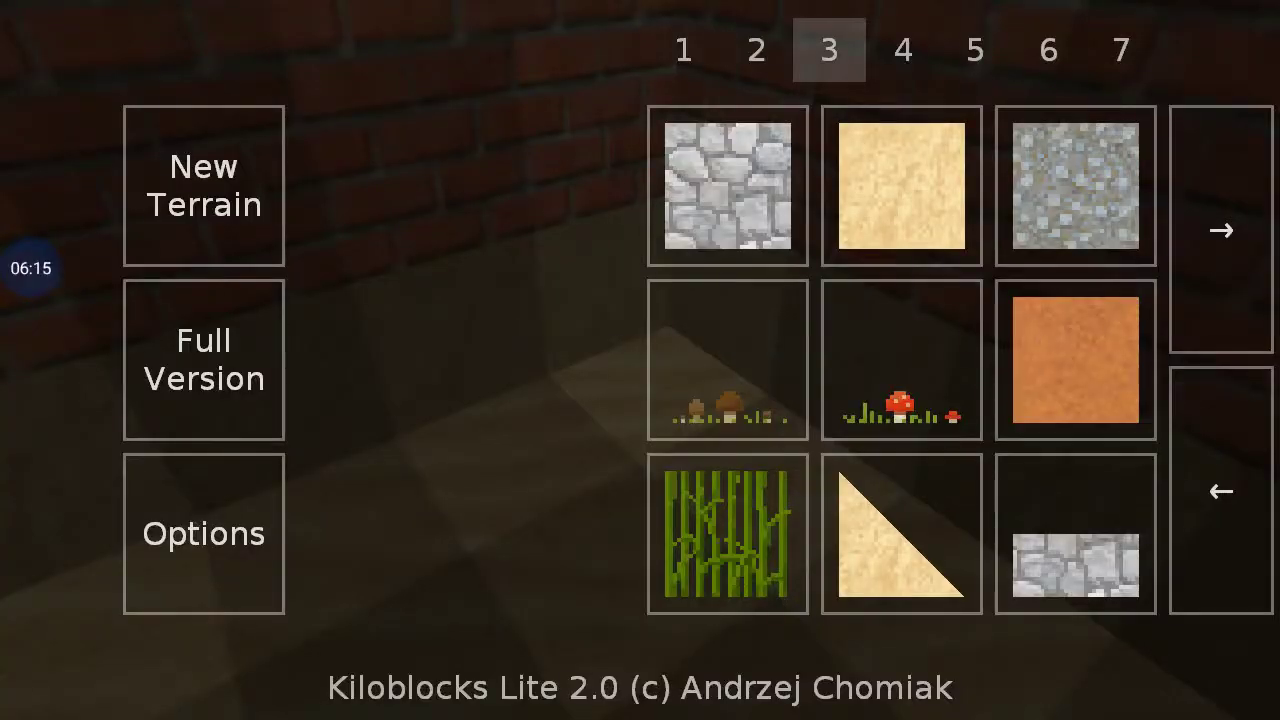
Pick the red block type from the block menu
left_click(1220, 231)
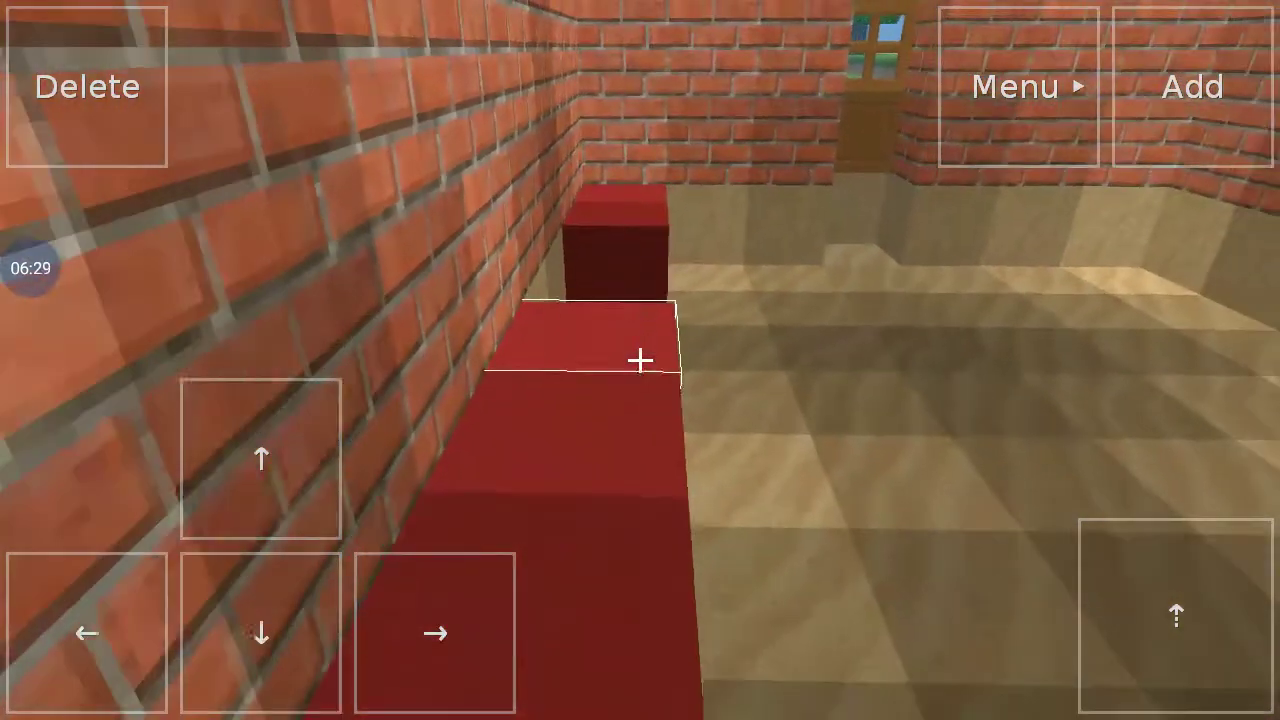
Lay red blocks over every remaining sand tile, moving along until the floor is fully red
left_click(261, 458)
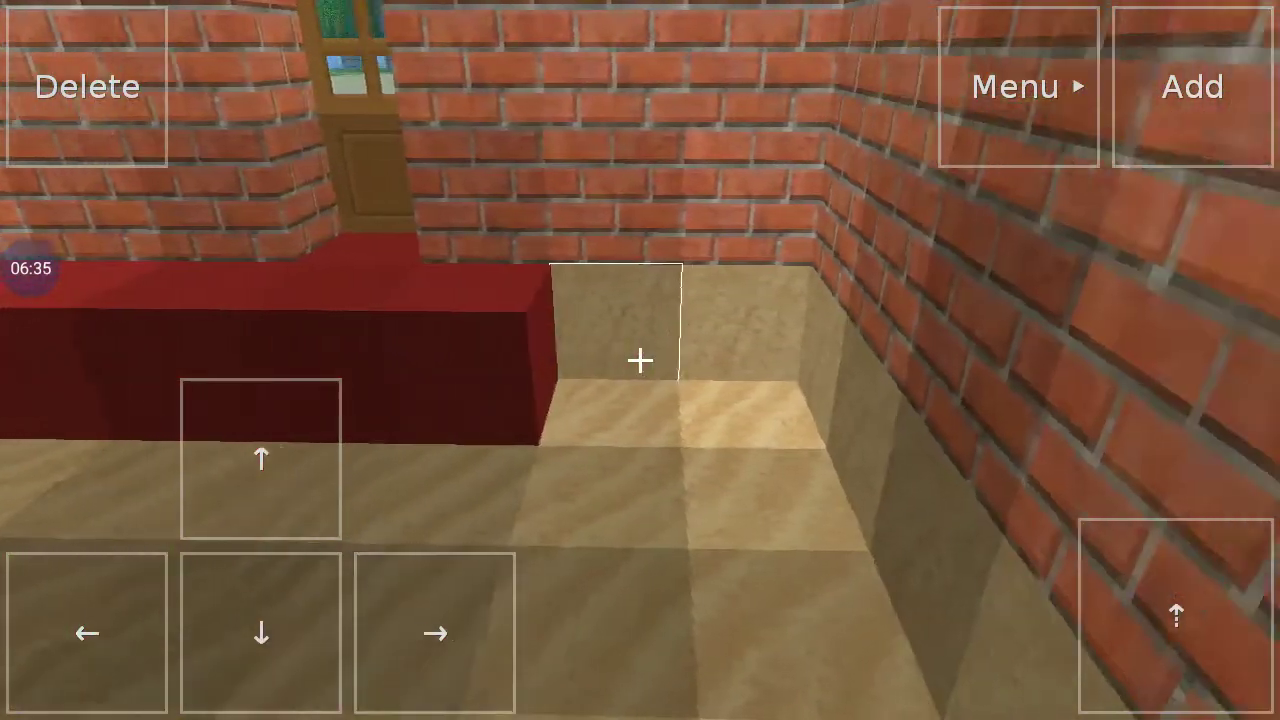
left_click(260, 632)
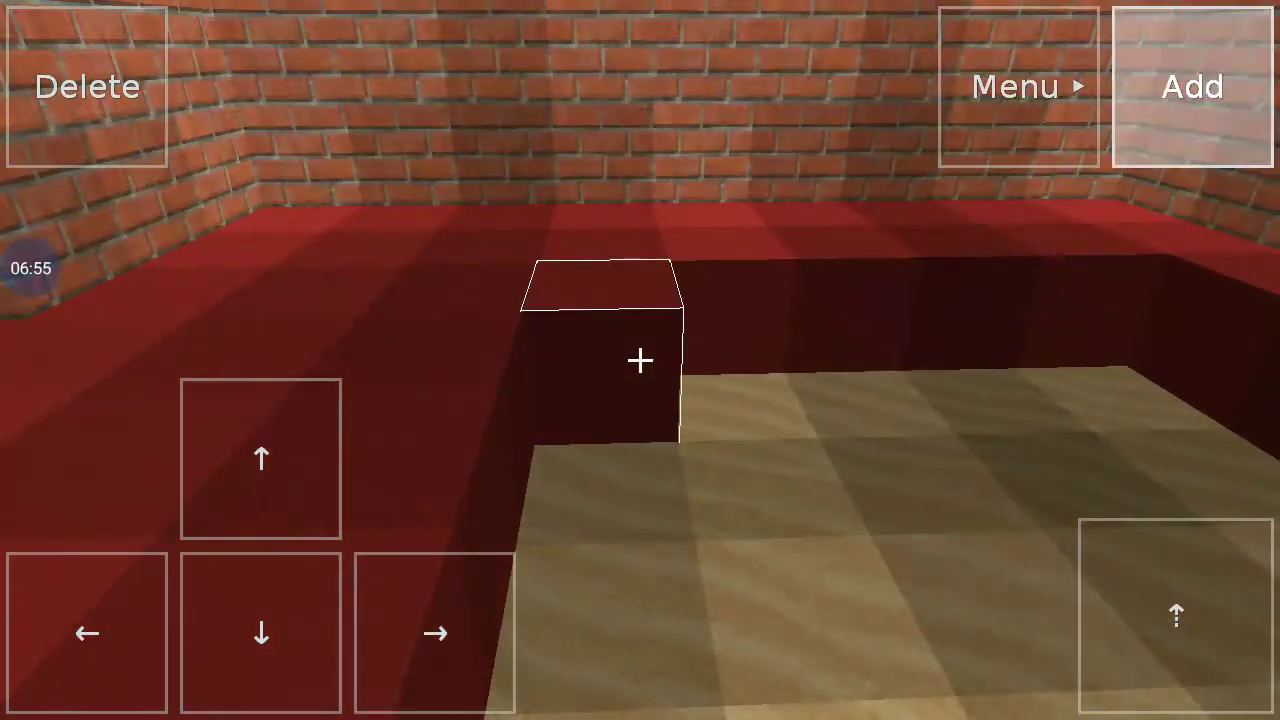
left_click(435, 633)
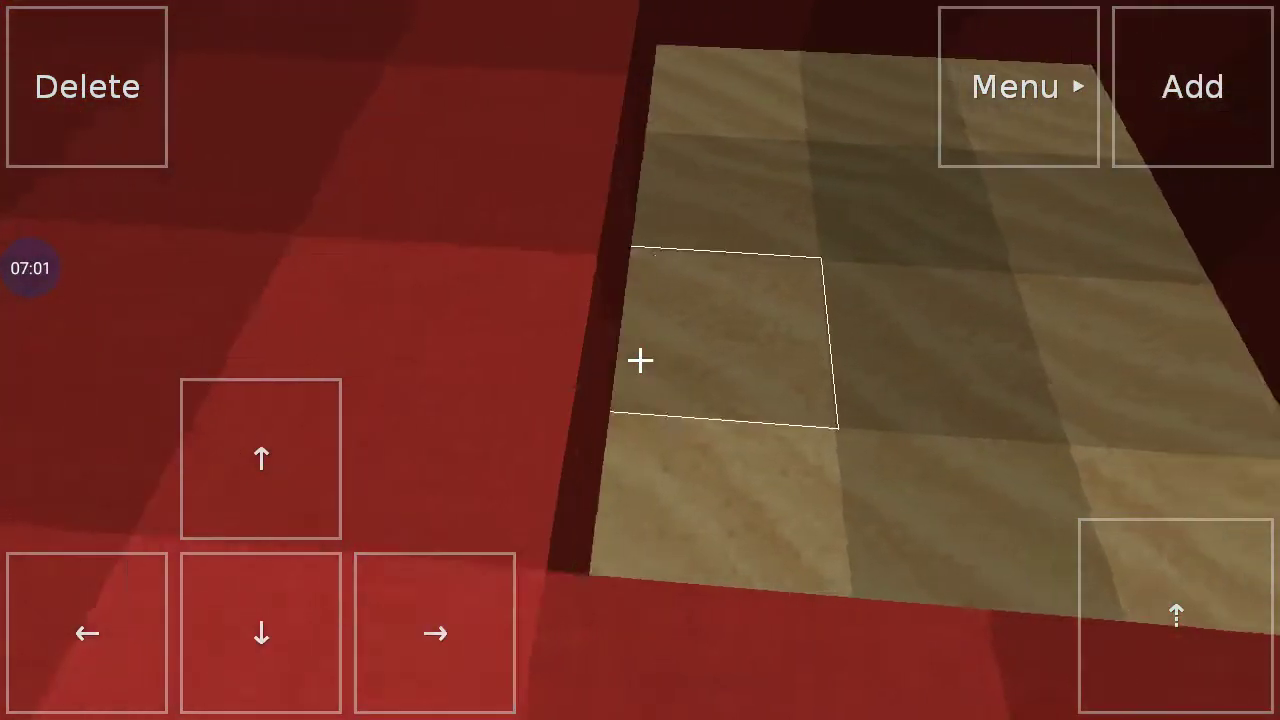
left_click(1191, 86)
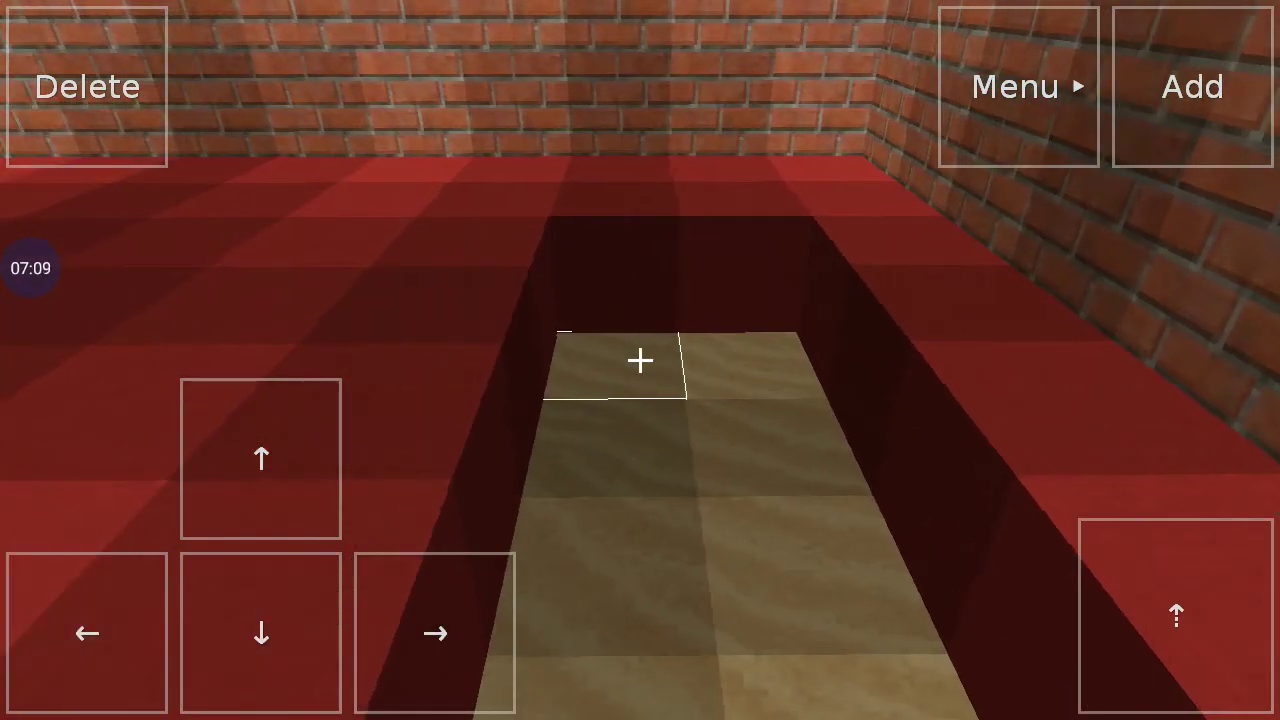
left_click(435, 633)
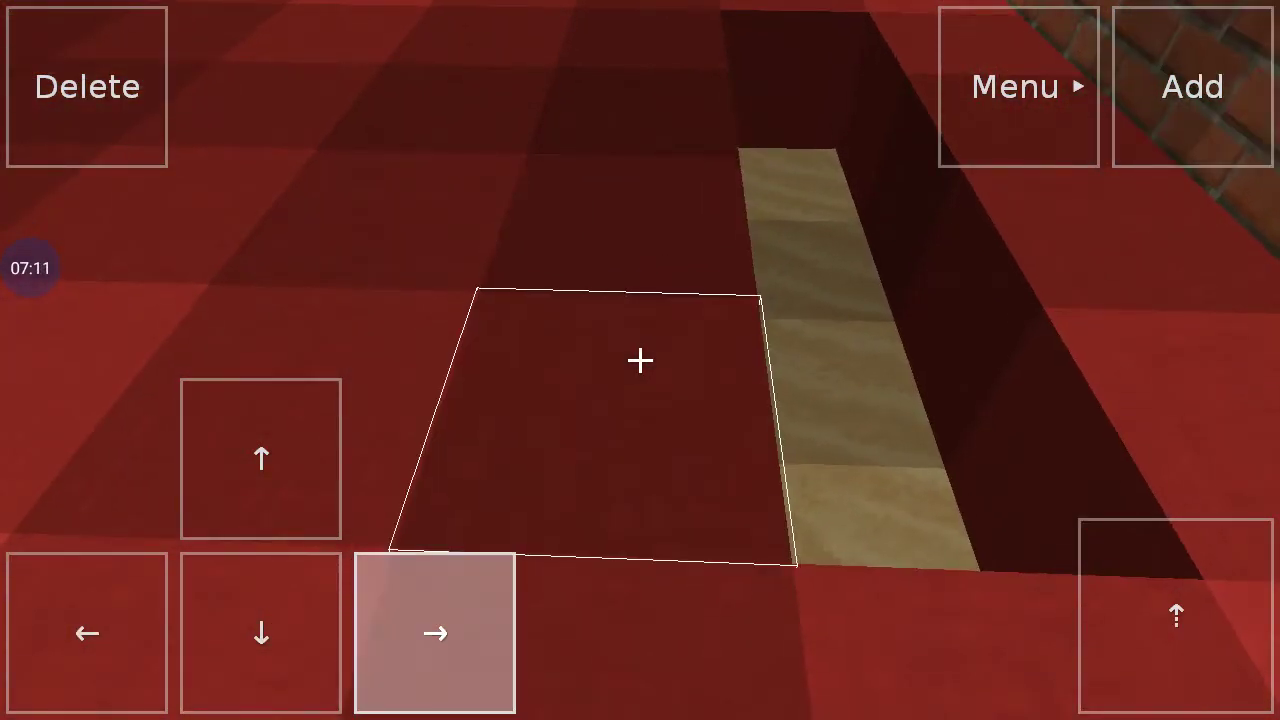
left_click(435, 633)
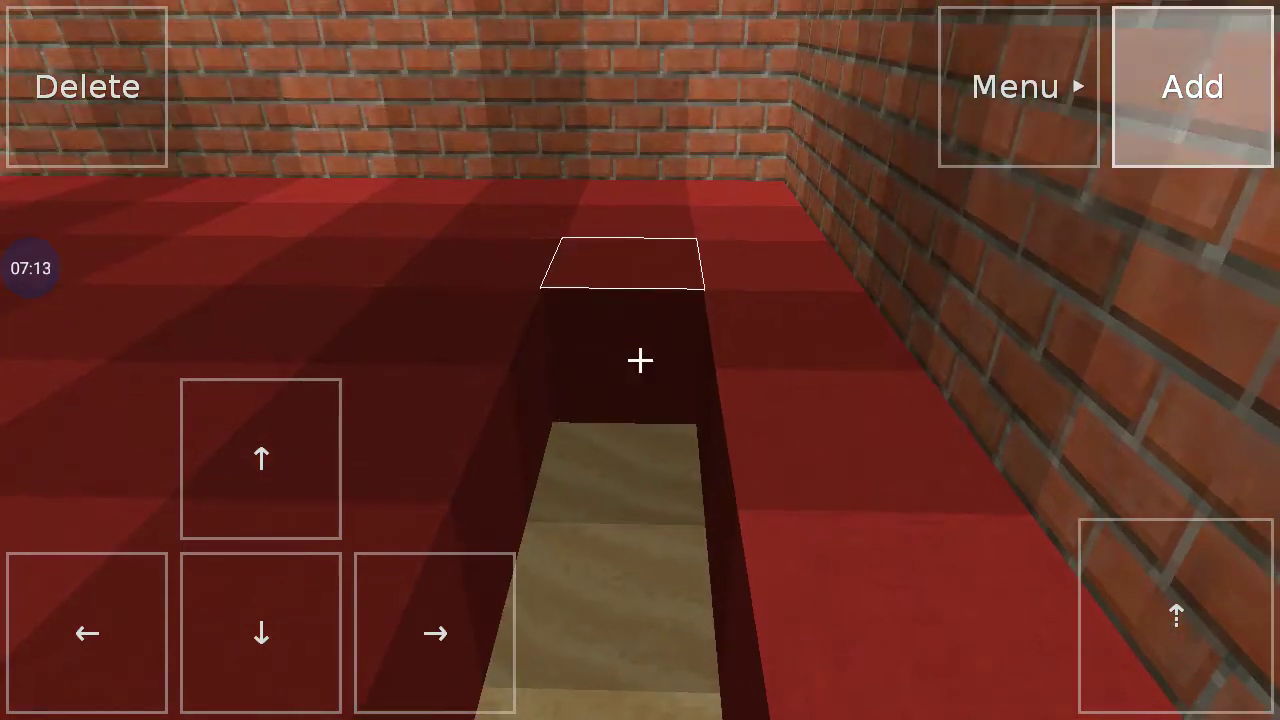
left_click(435, 633)
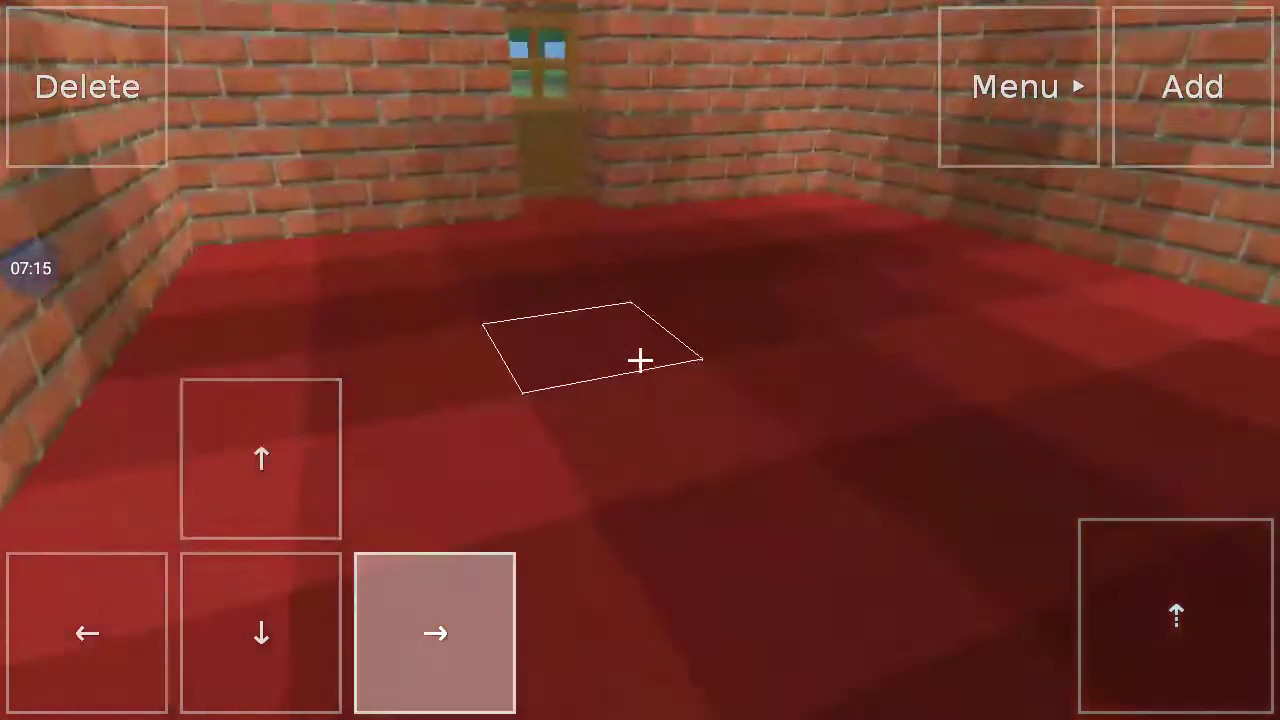
left_click(435, 633)
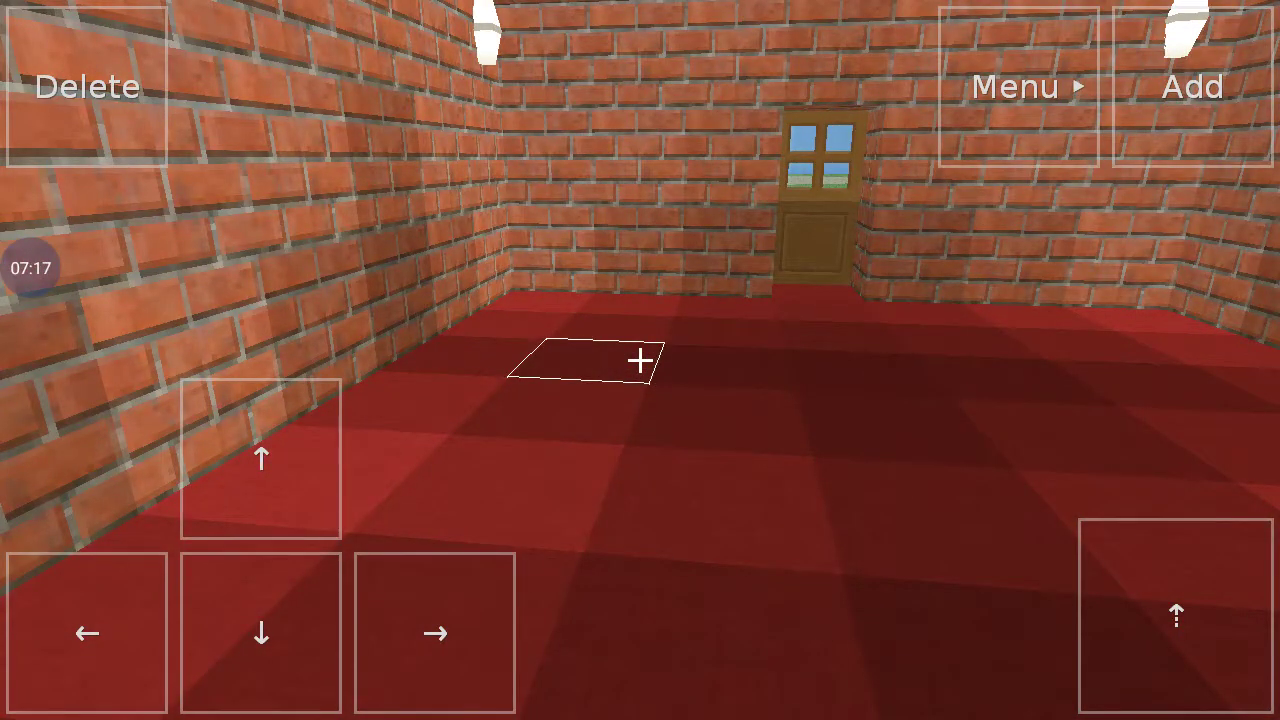
Walk up to the room's door, toggle it open, and step out onto the sand
left_click(435, 632)
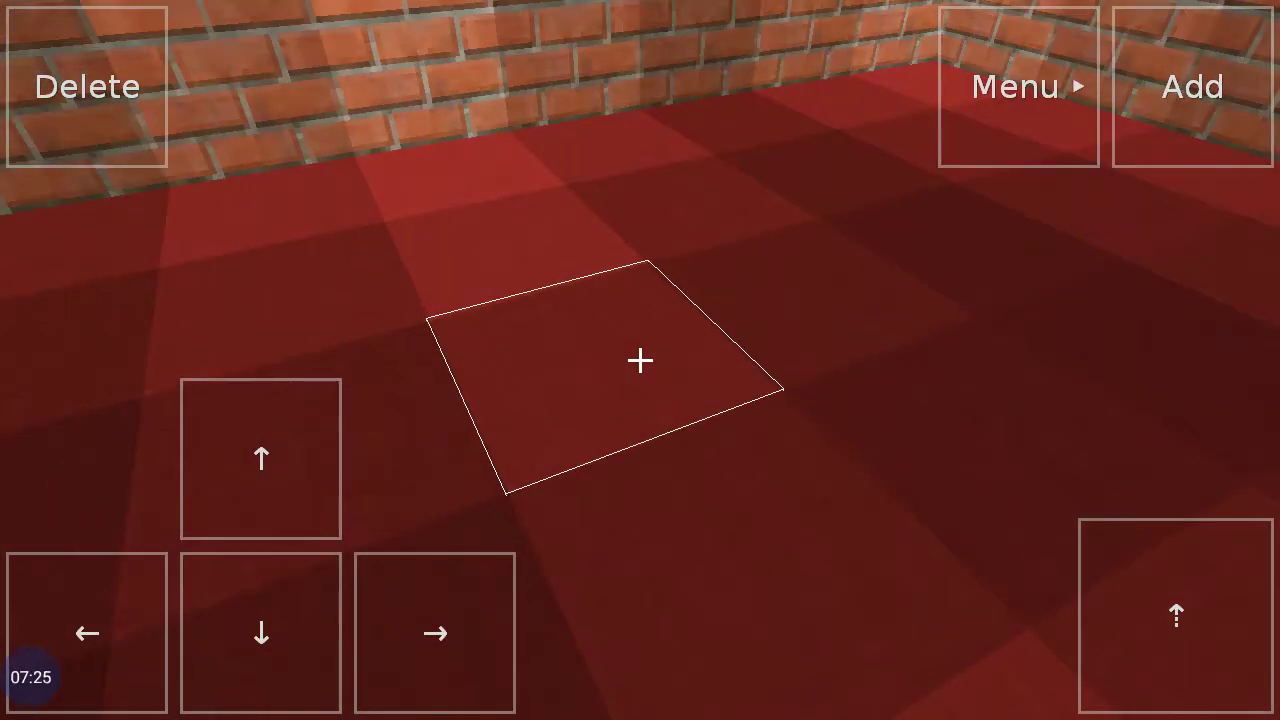
left_click(261, 459)
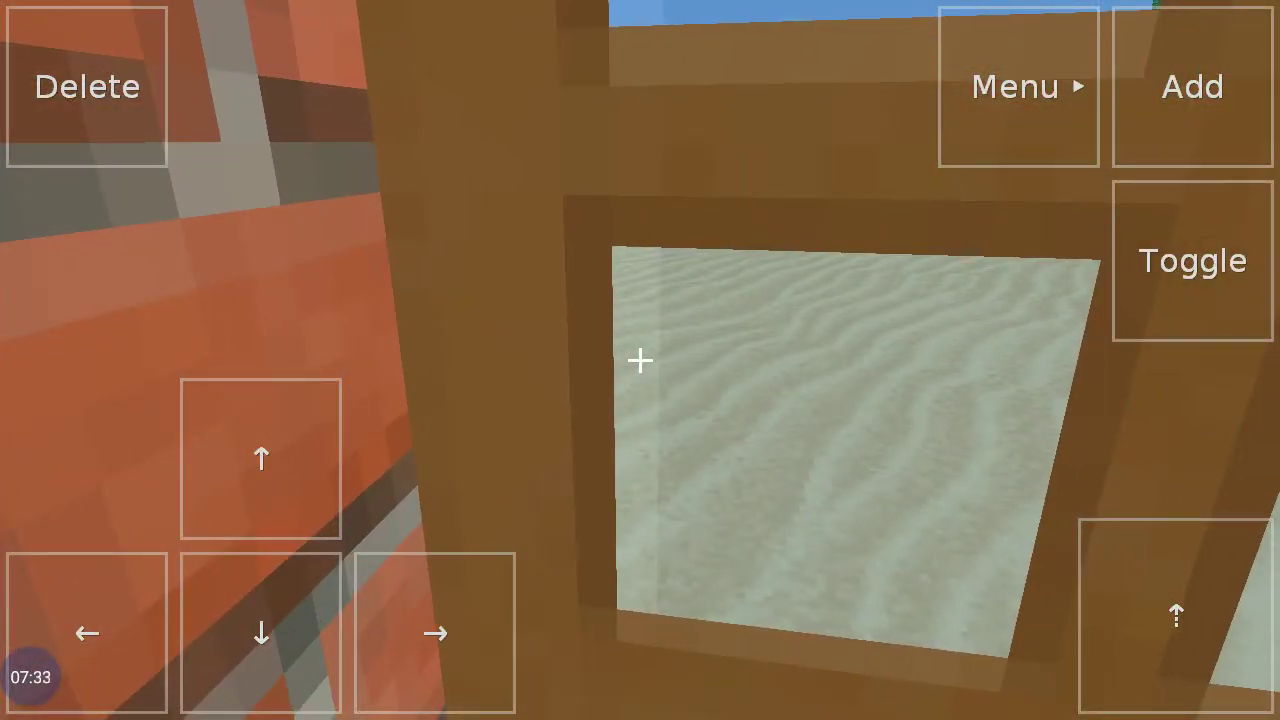
left_click(261, 632)
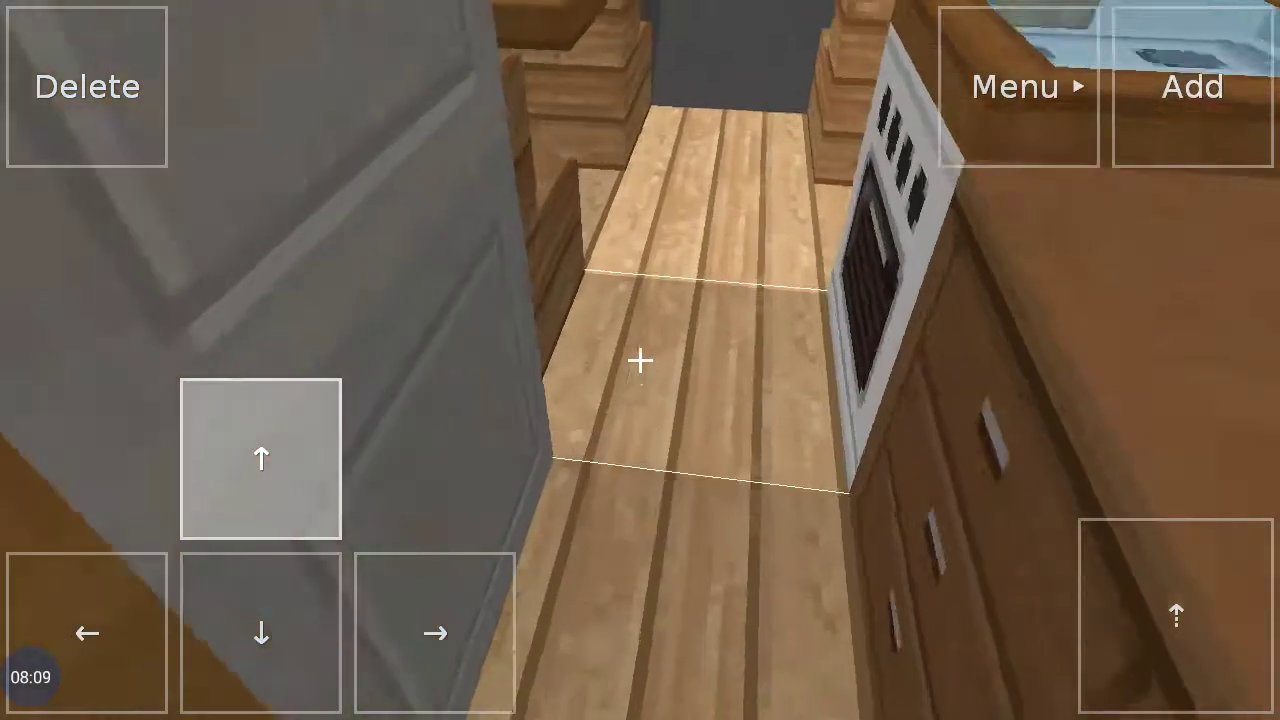
left_click(260, 459)
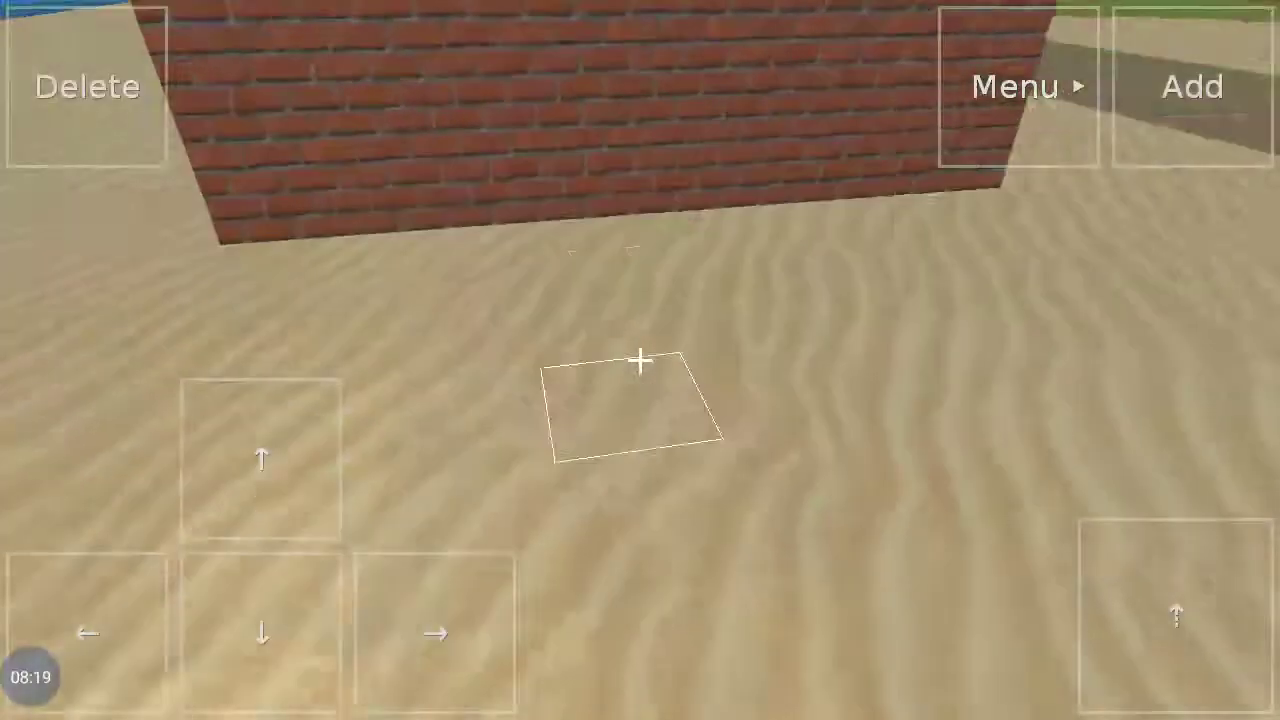
Drag the Time slider in the game Options to set a sunny daytime
left_click(1019, 86)
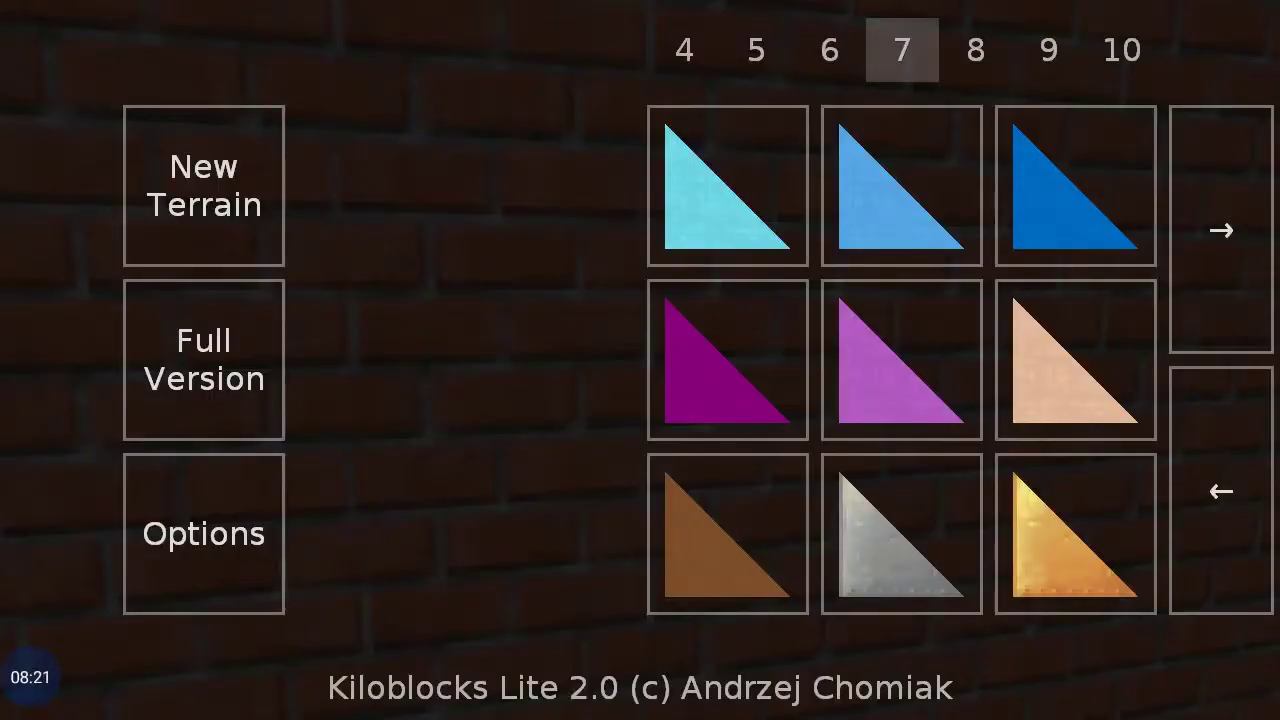
left_click(203, 533)
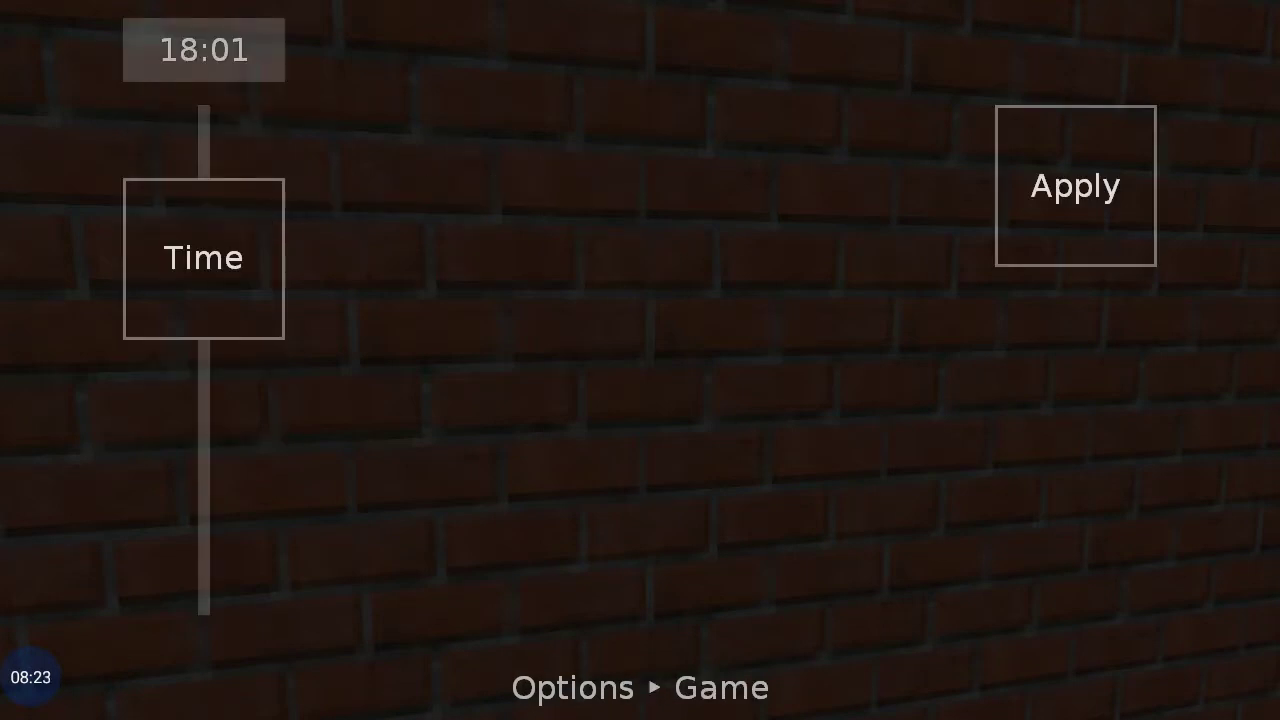
left_click_drag(204, 258, 204, 432)
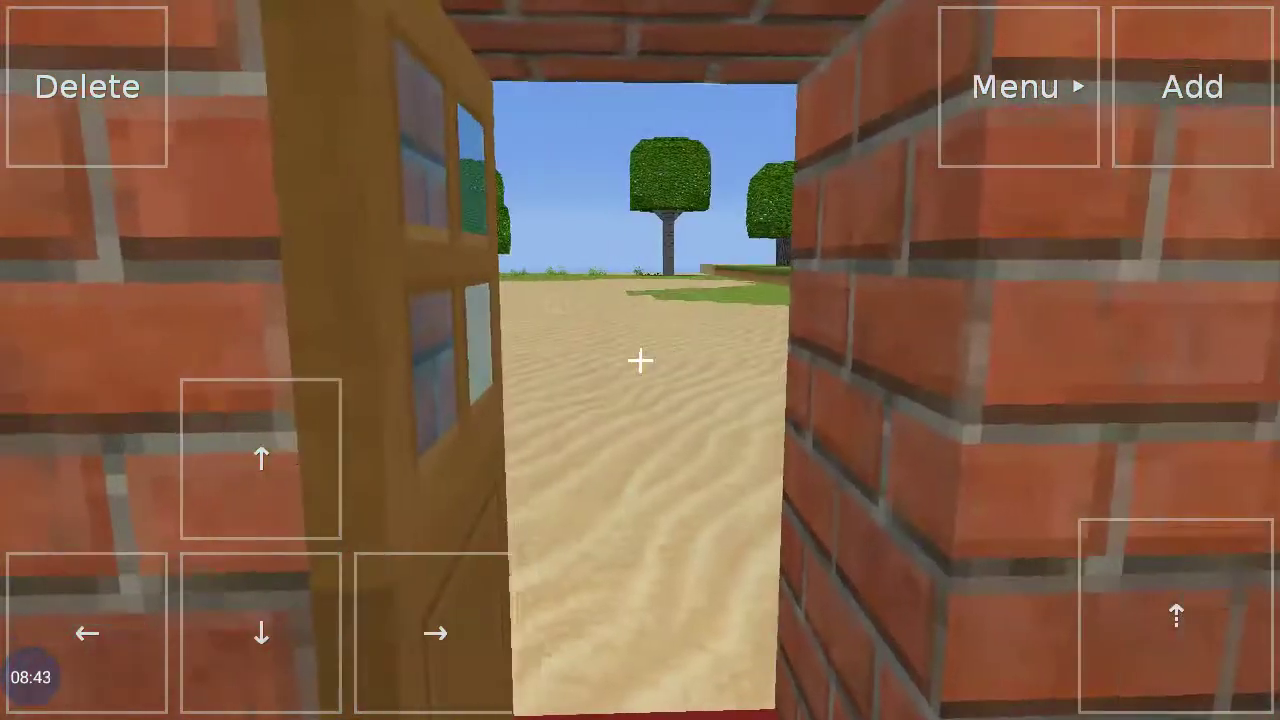
Walk back inside and place red floor blocks across the room to the doorway and corners
left_click(261, 460)
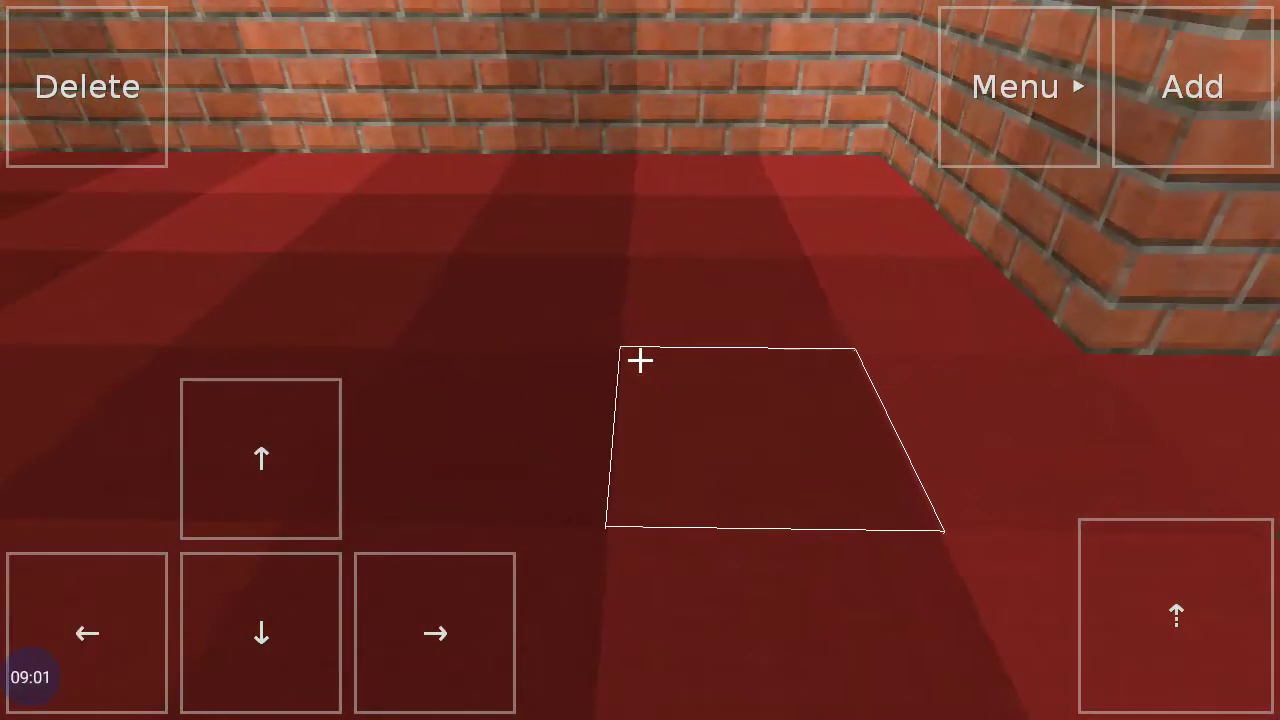
left_click(261, 459)
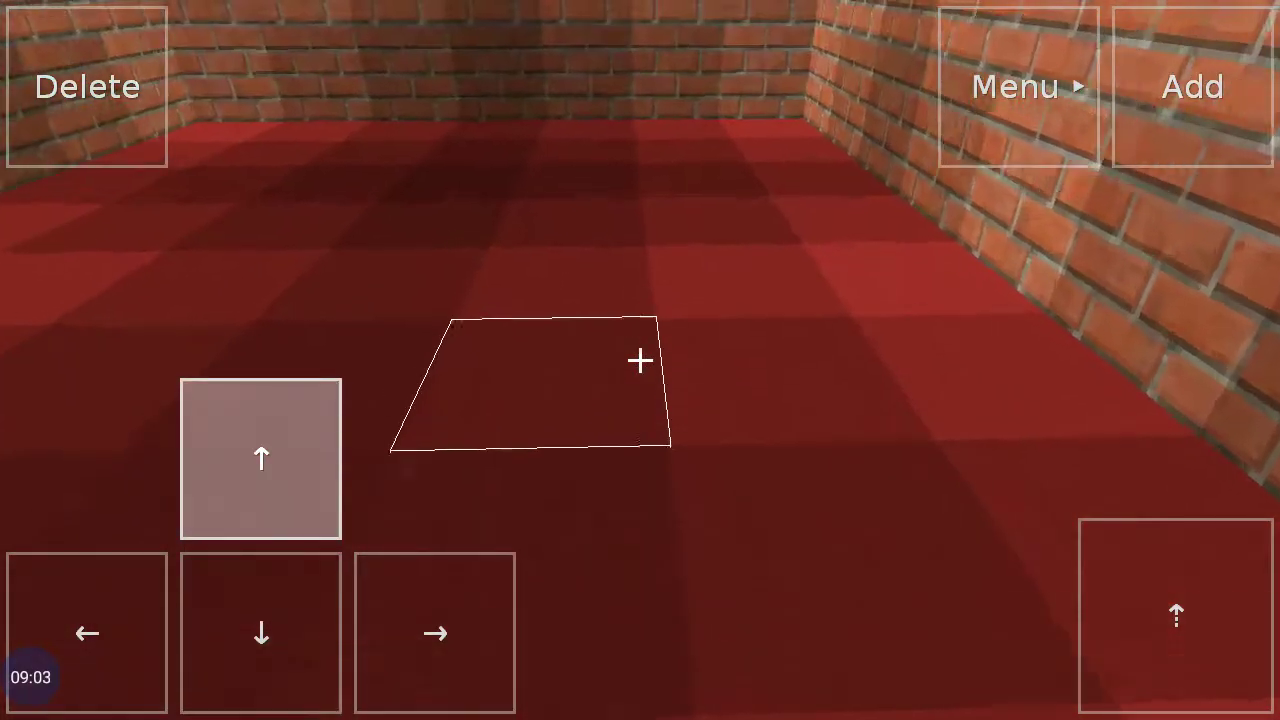
left_click(261, 458)
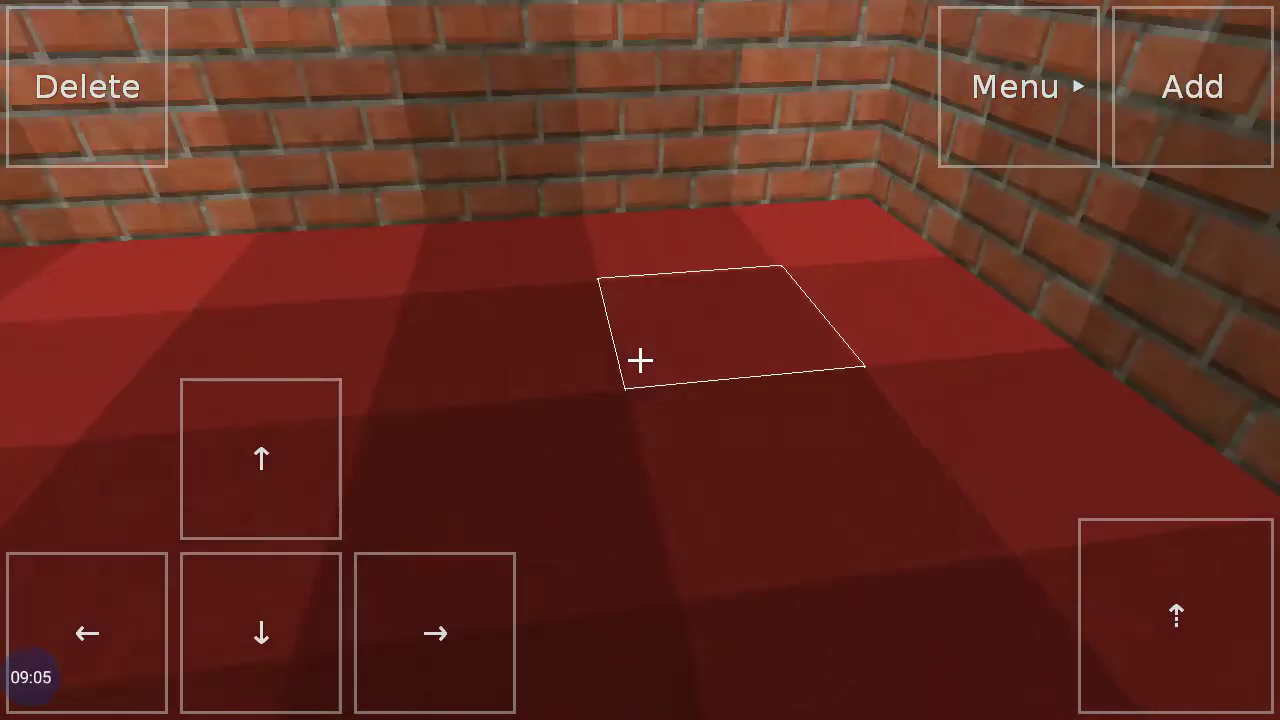
left_click(435, 632)
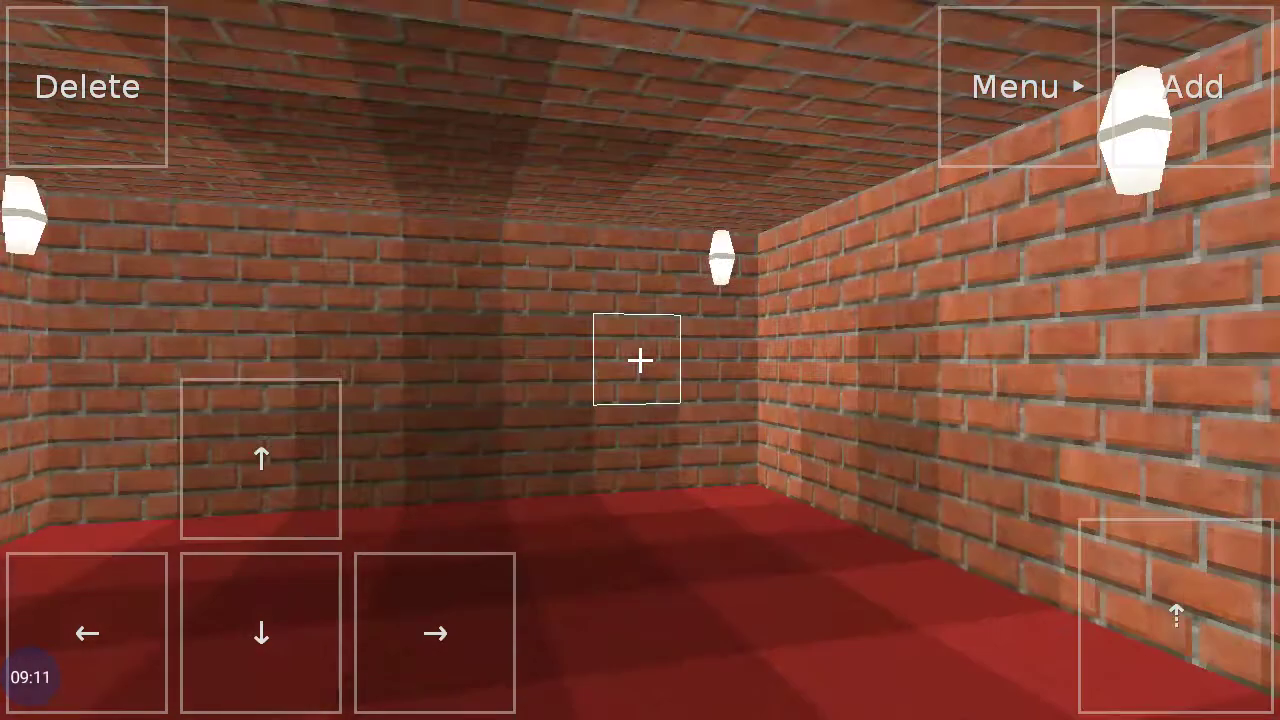
left_click(261, 458)
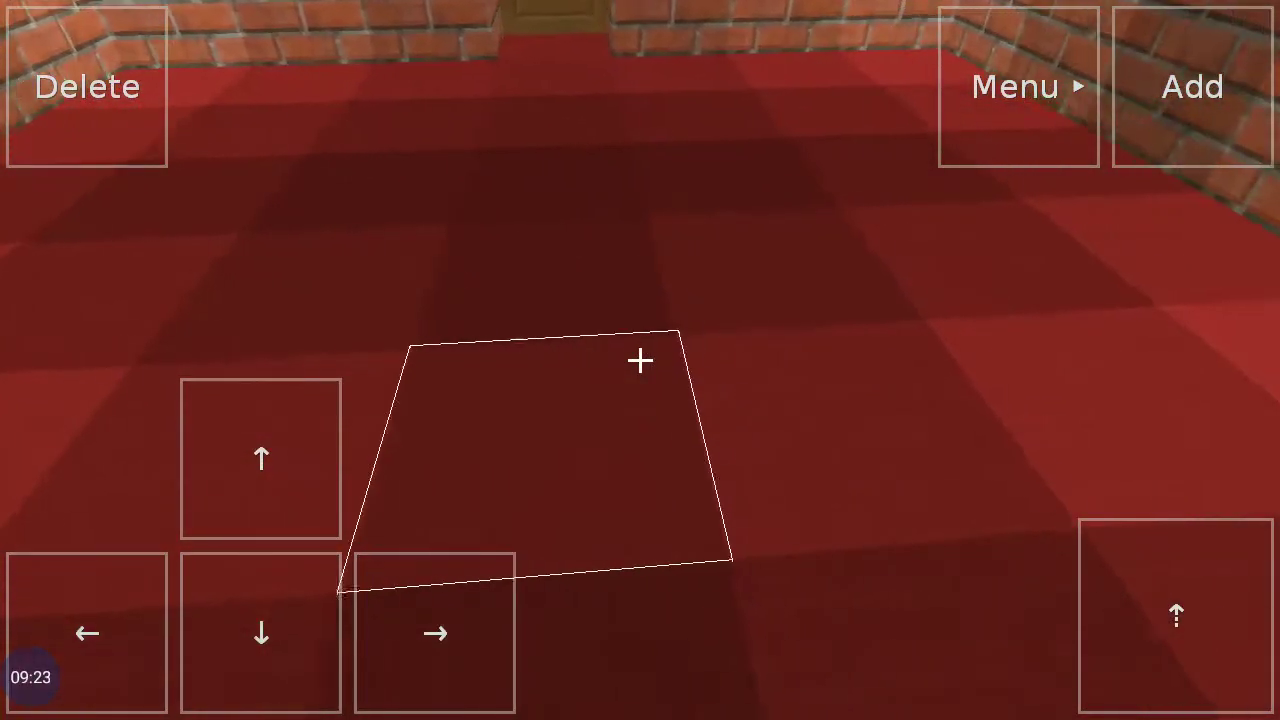
left_click(260, 459)
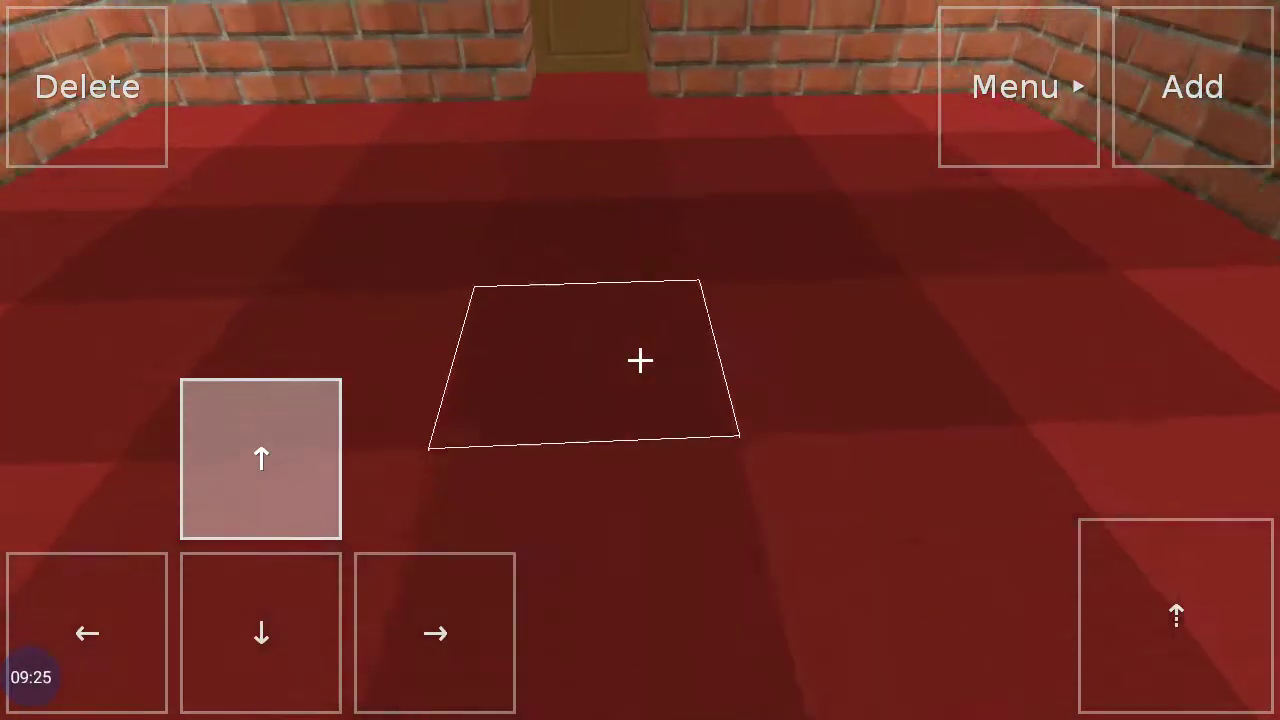
left_click(261, 458)
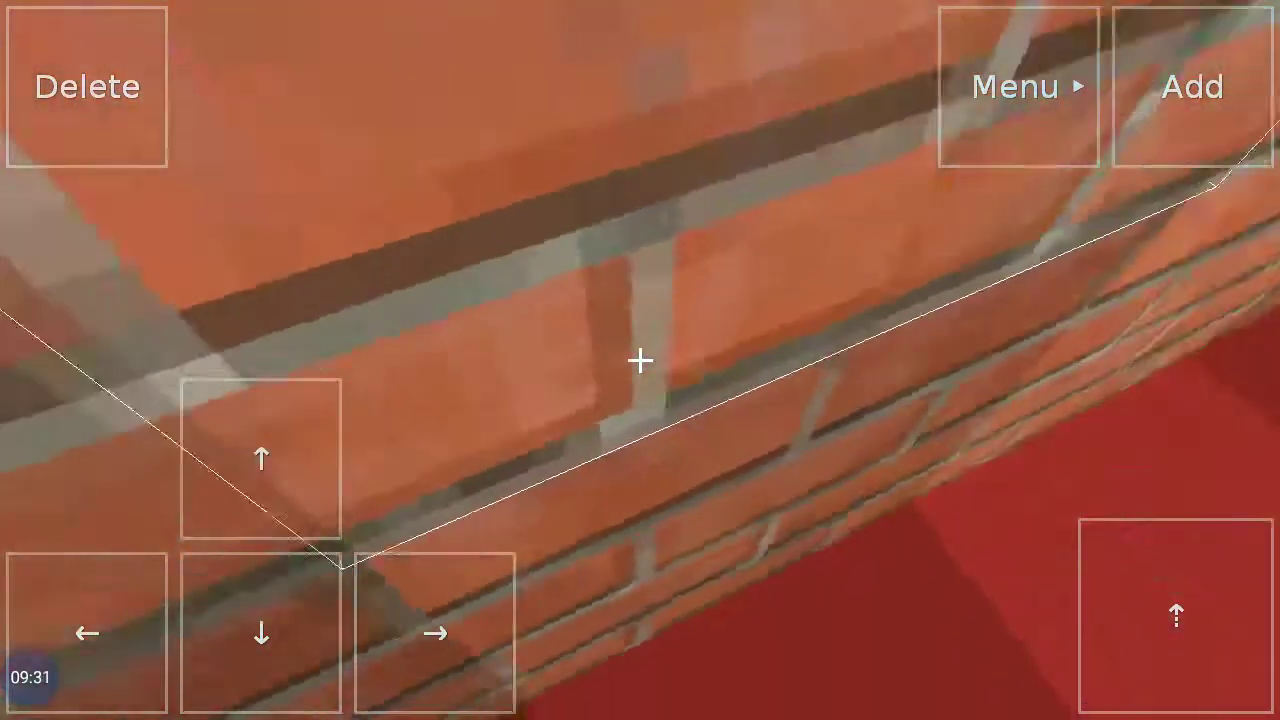
left_click(261, 458)
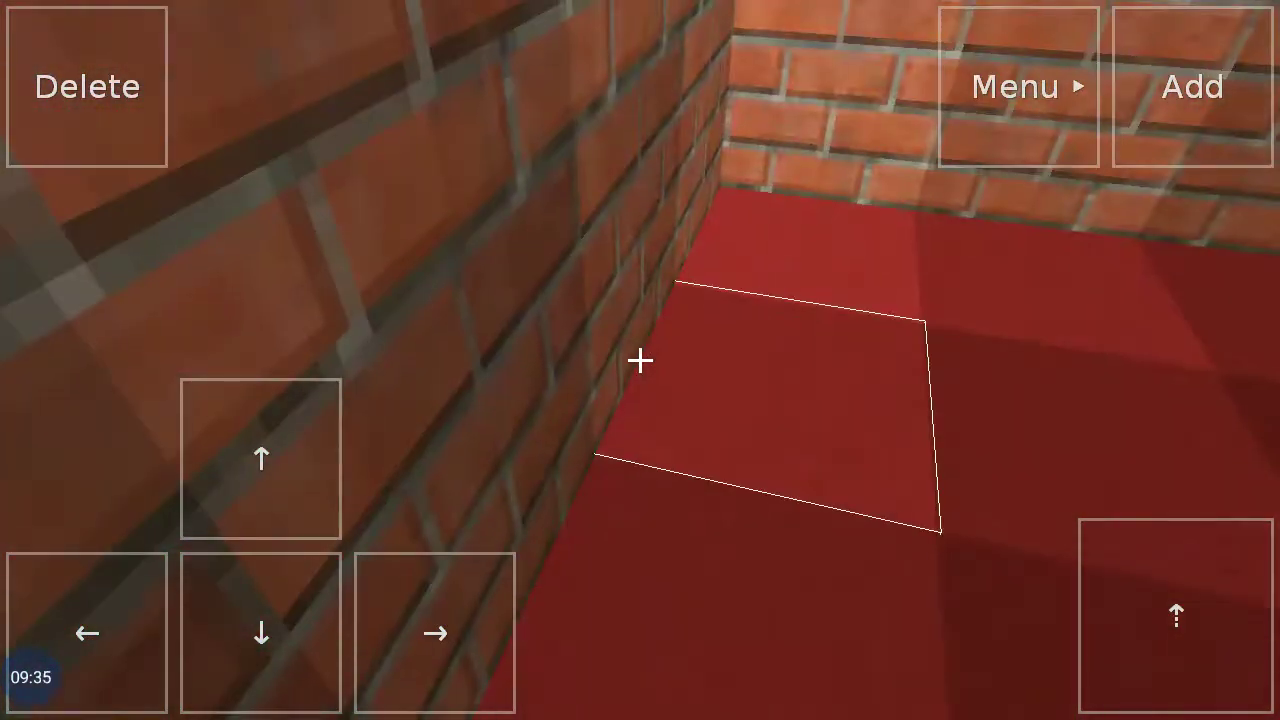
left_click(261, 459)
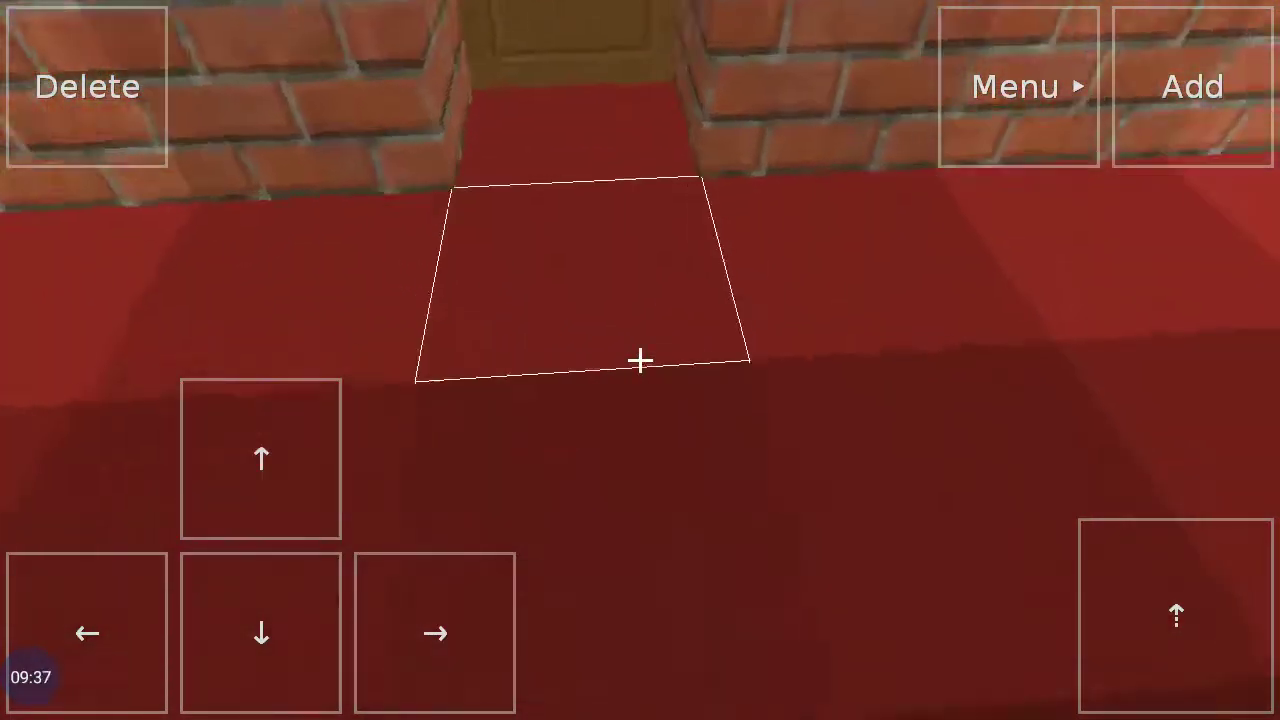
left_click(261, 458)
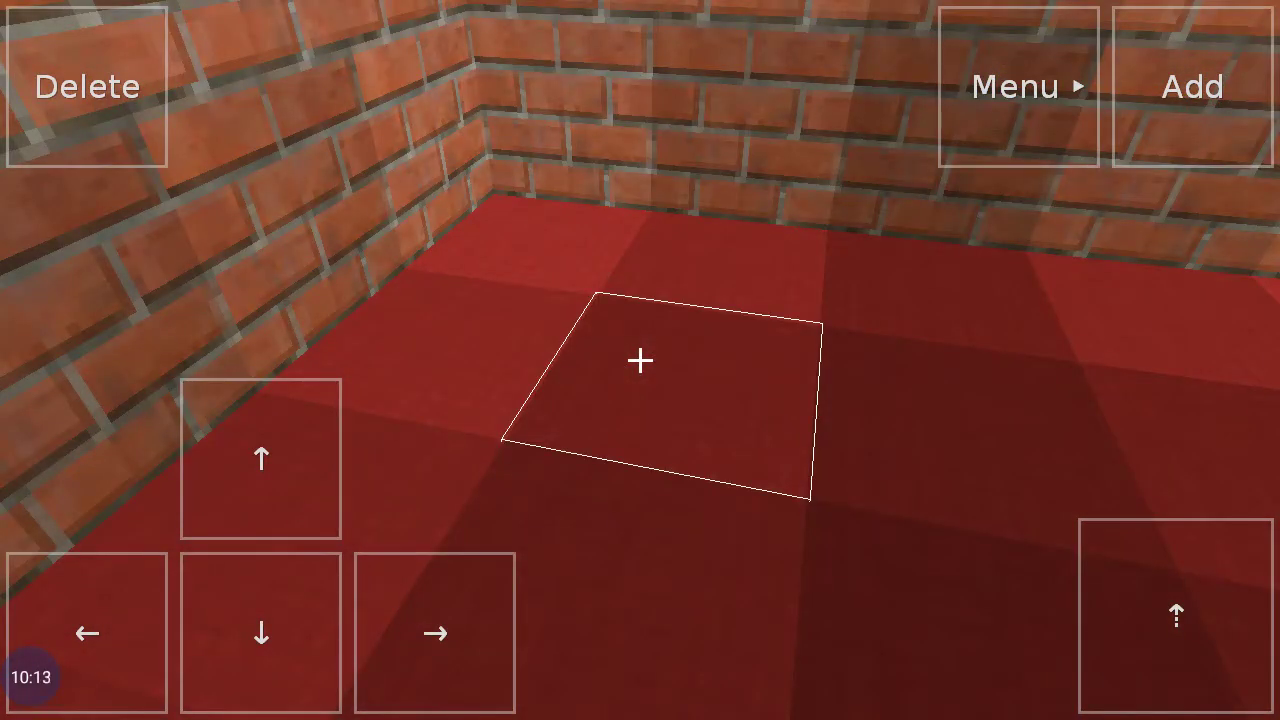
left_click(260, 458)
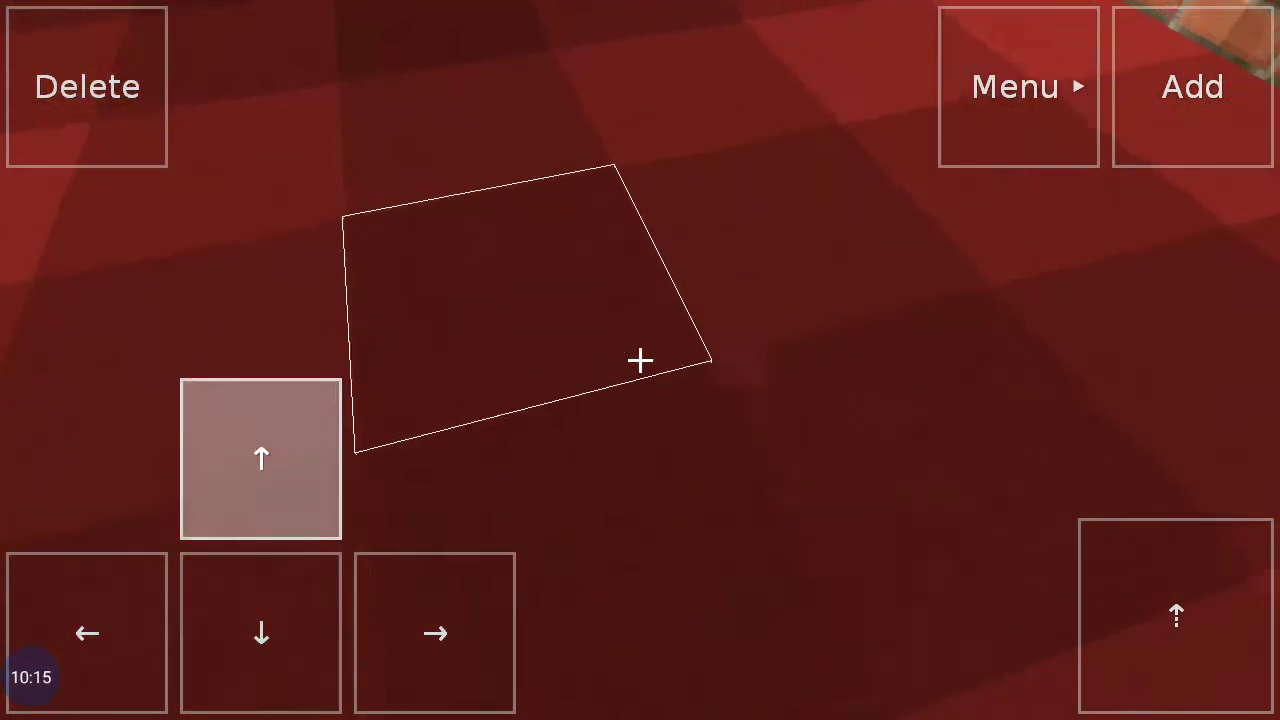
Fly outside and stack brick blocks along the wall top to form a stepped edge
left_click(261, 458)
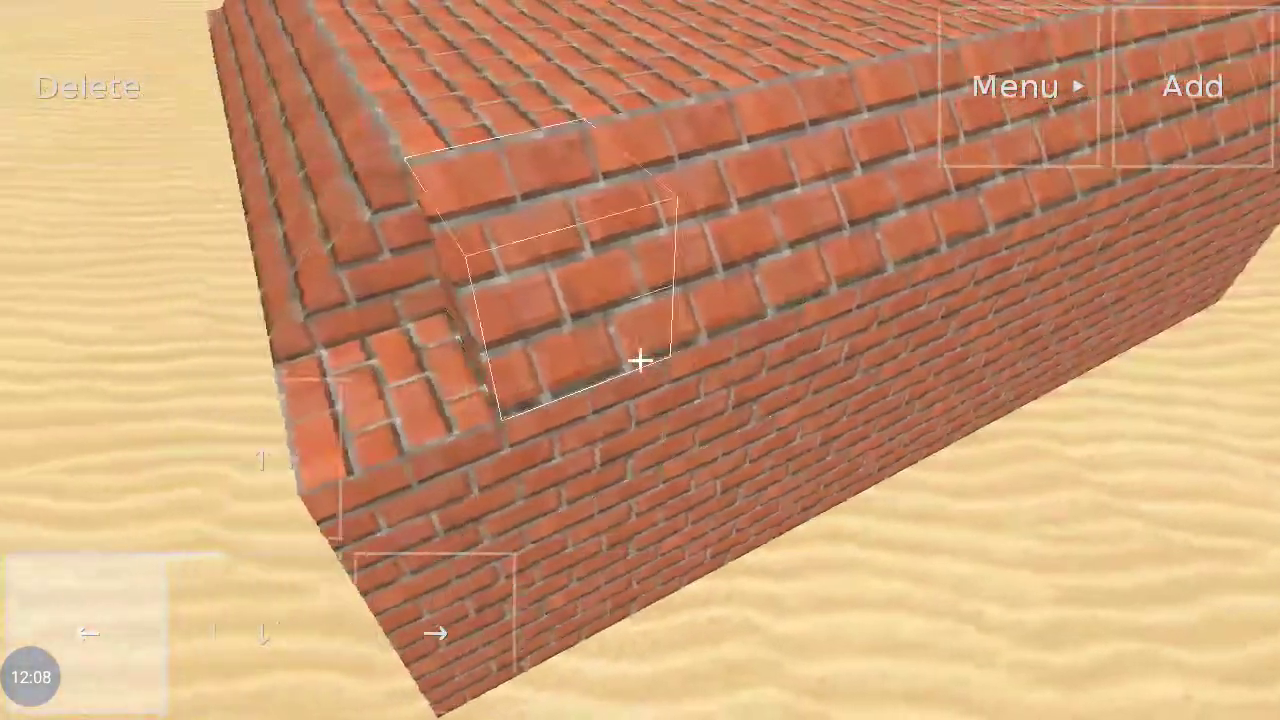
Page back through the block palette to pick a different block type, then walk back inside
left_click(1028, 86)
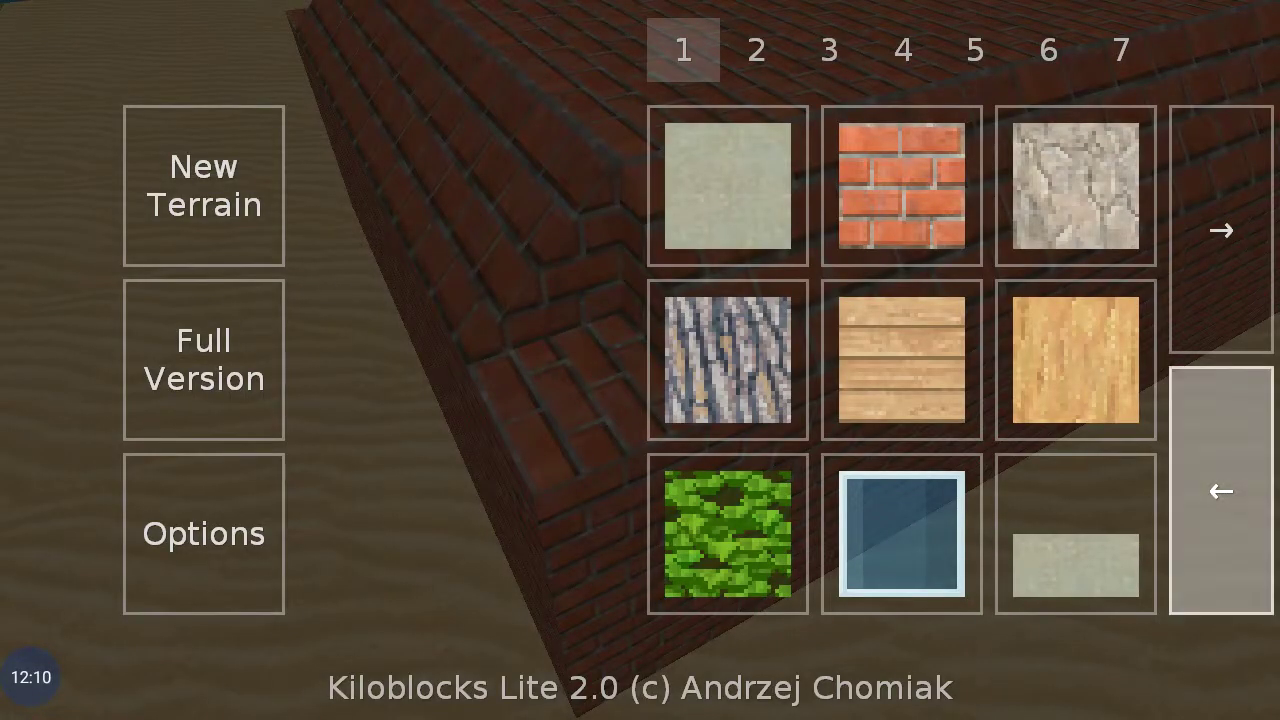
left_click(1220, 231)
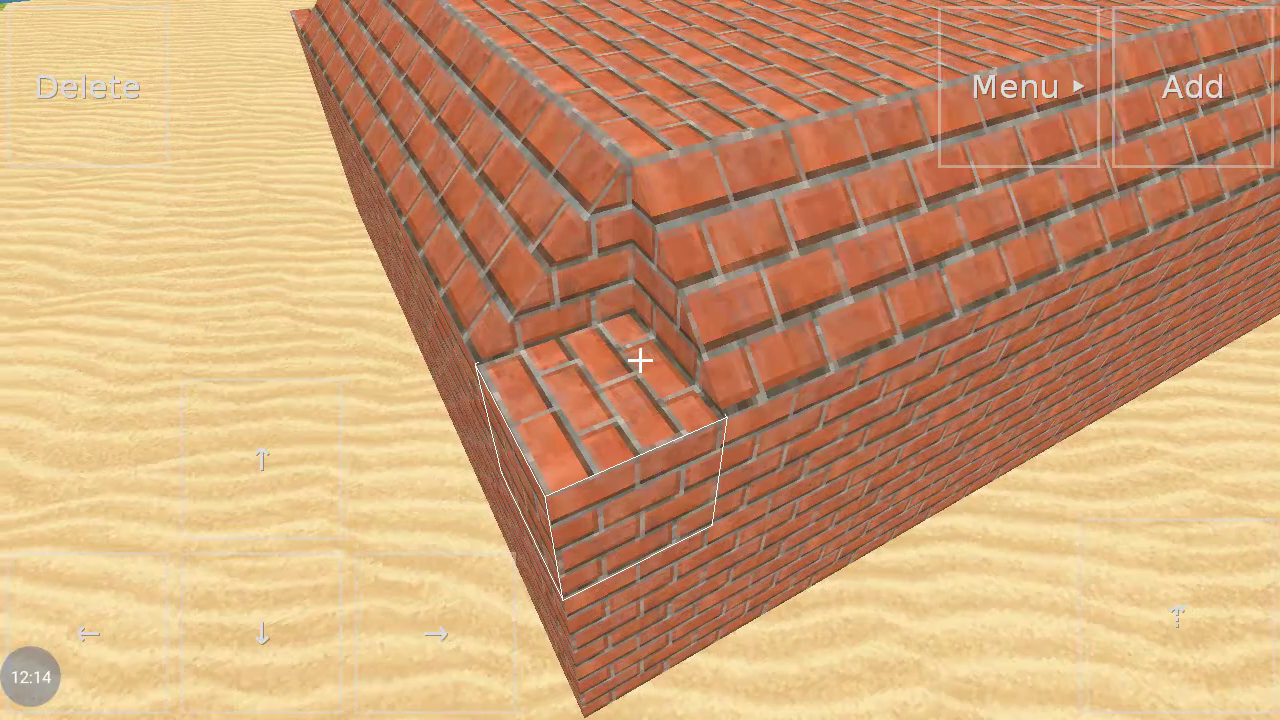
left_click(1015, 86)
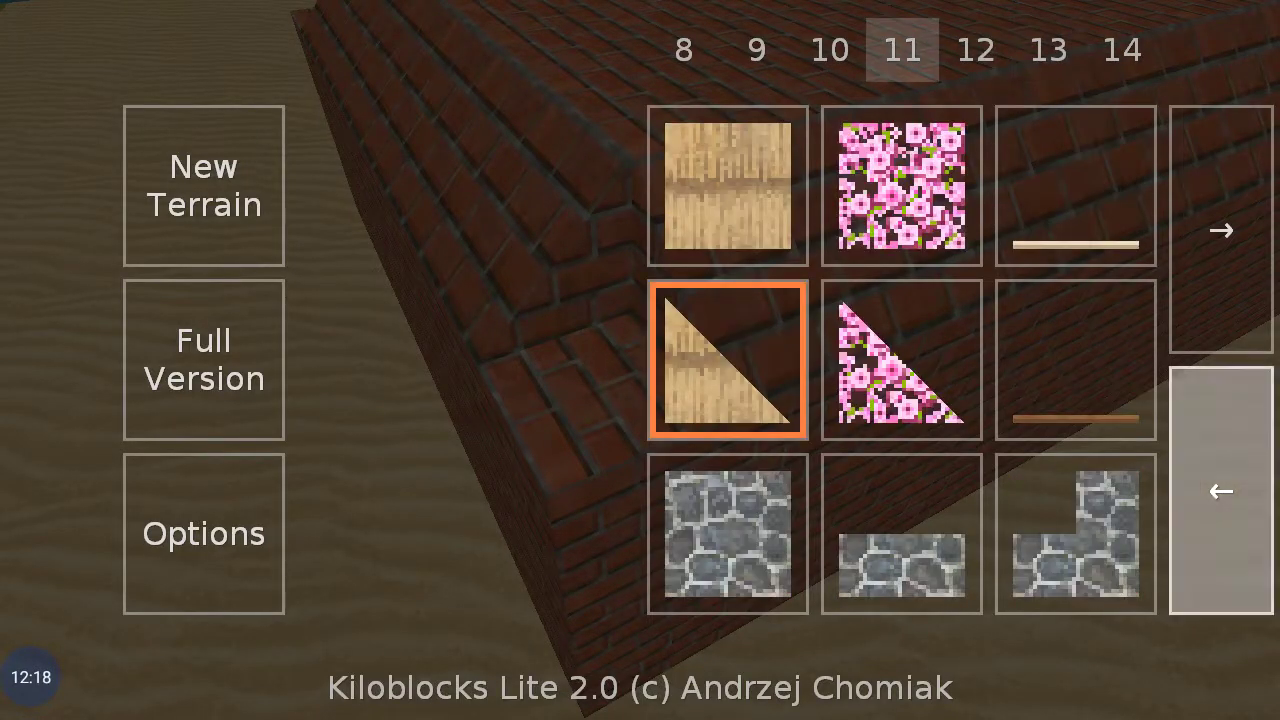
left_click(1220, 490)
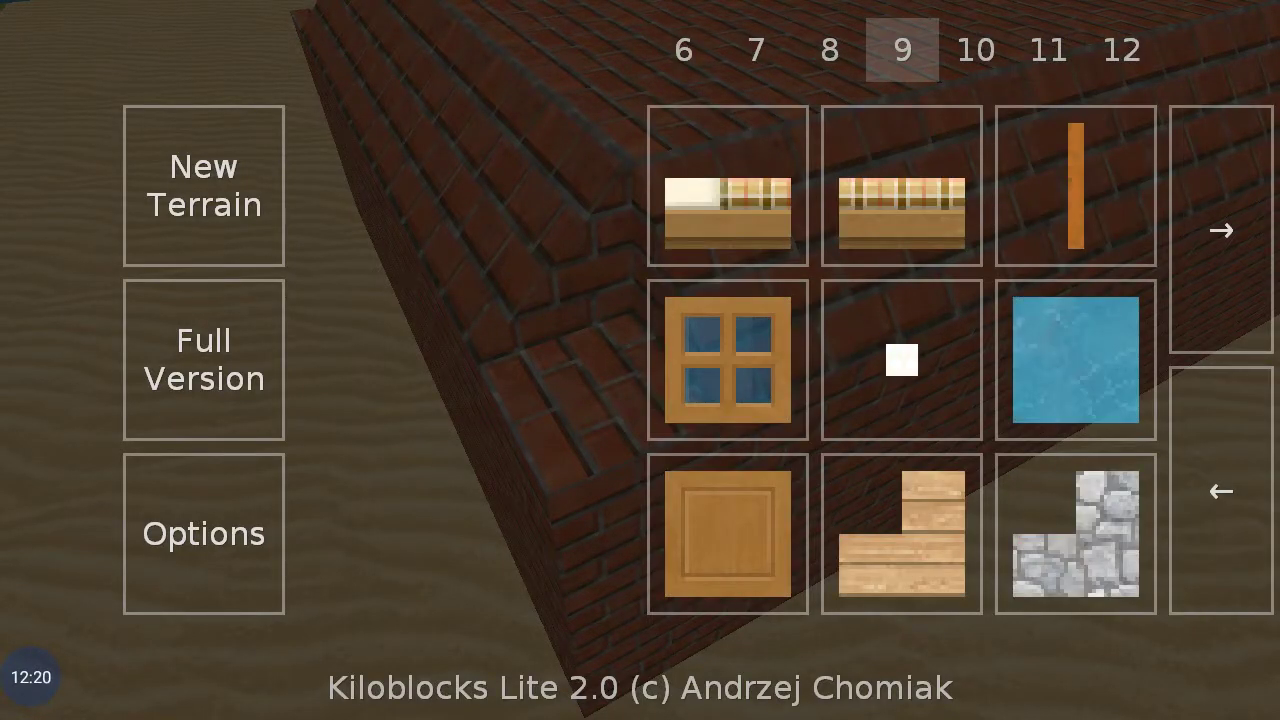
left_click(1219, 491)
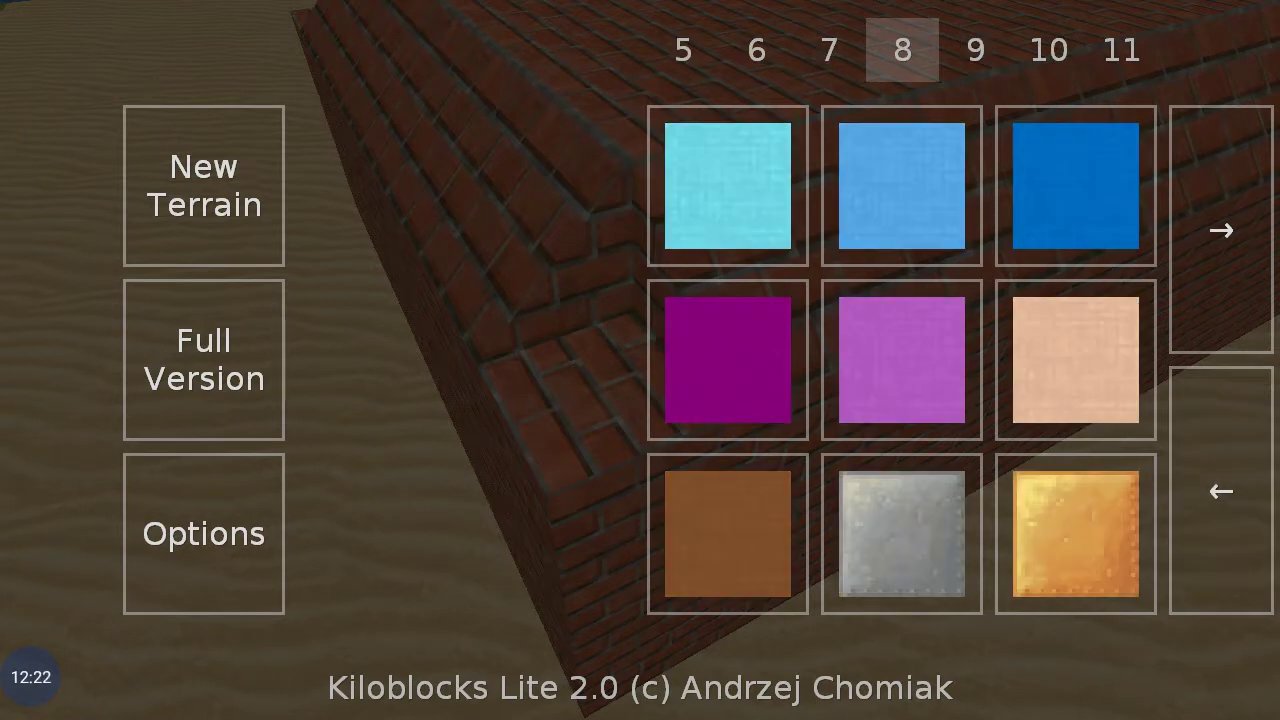
left_click(1221, 231)
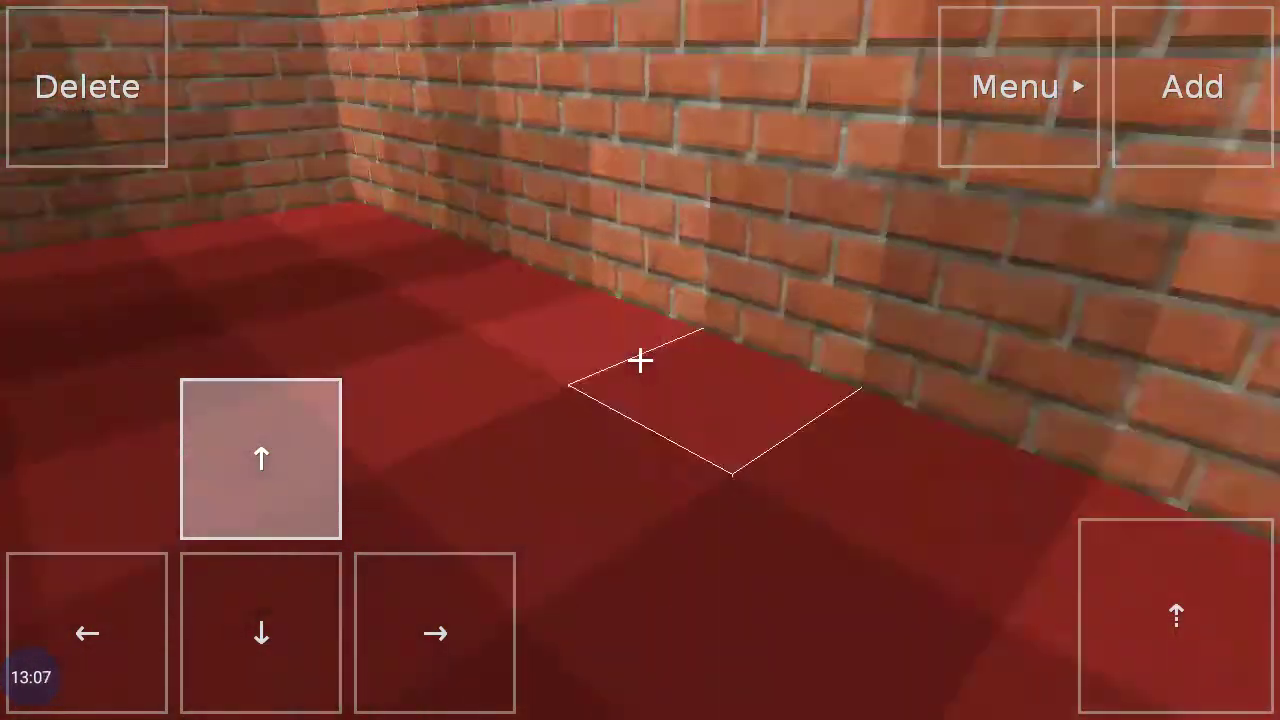
Place grey stone blocks as walls and floor enclosing an interior corner area
left_click(260, 458)
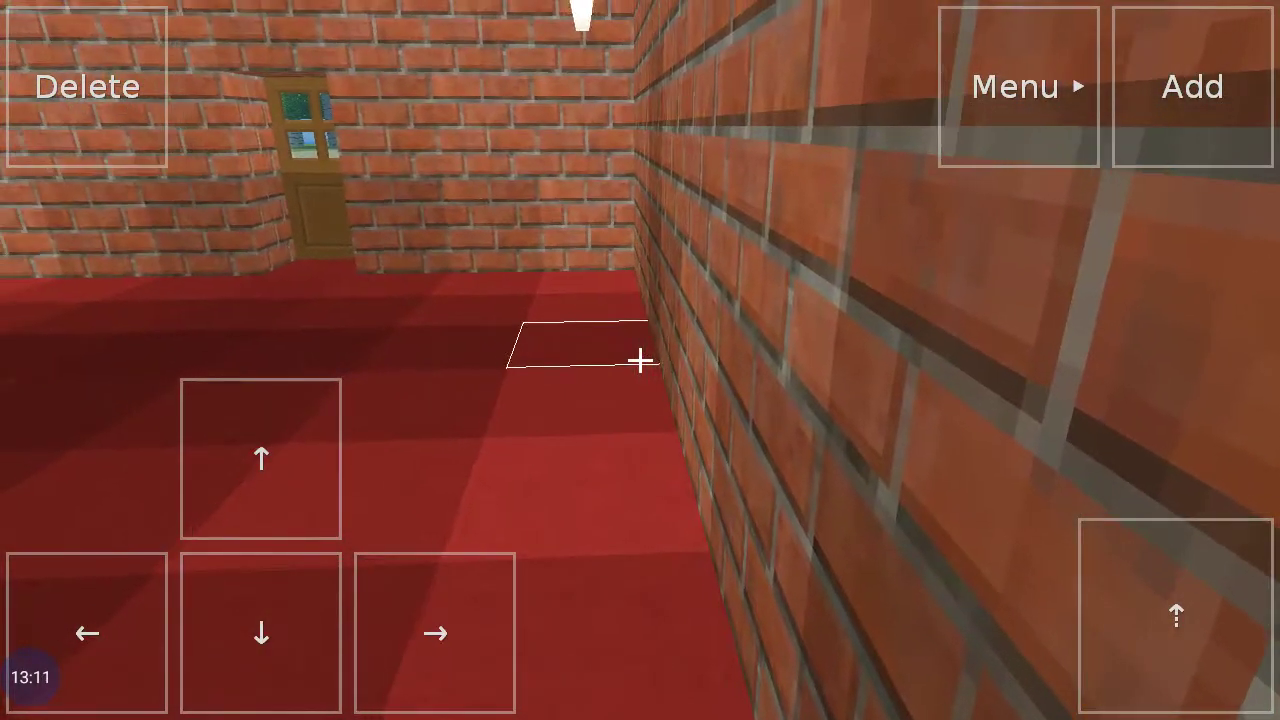
left_click(260, 459)
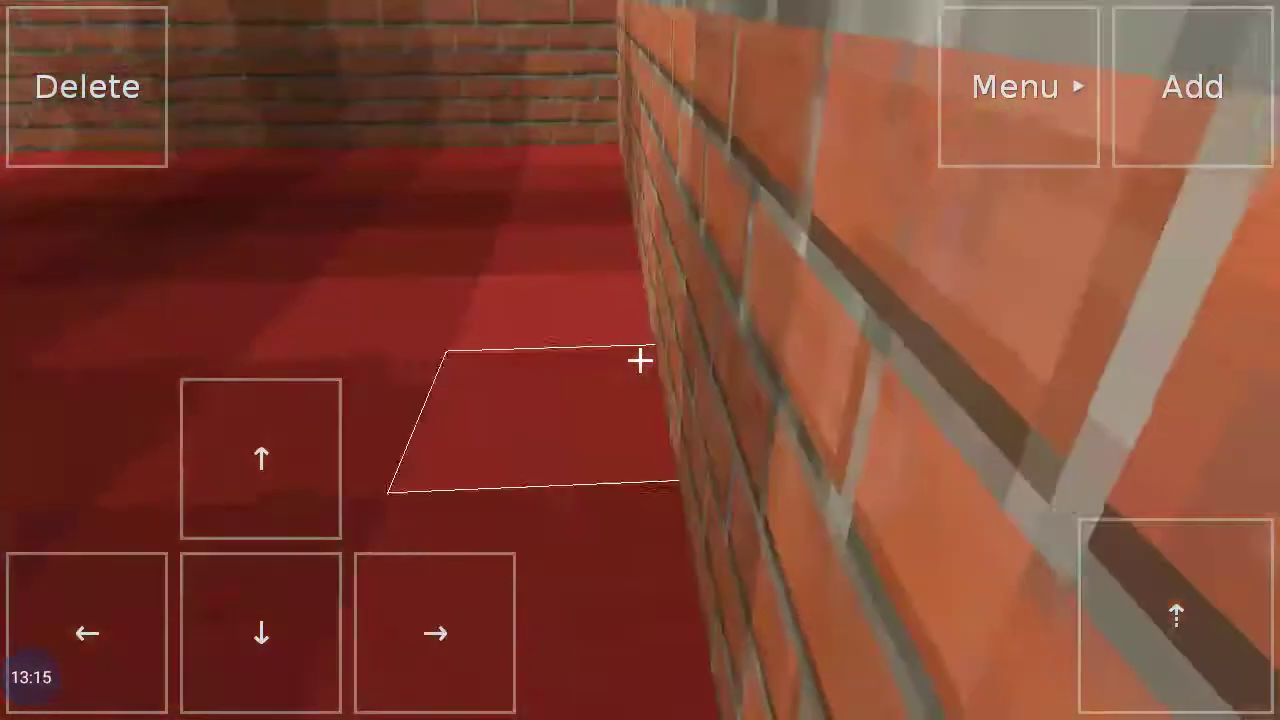
left_click(435, 632)
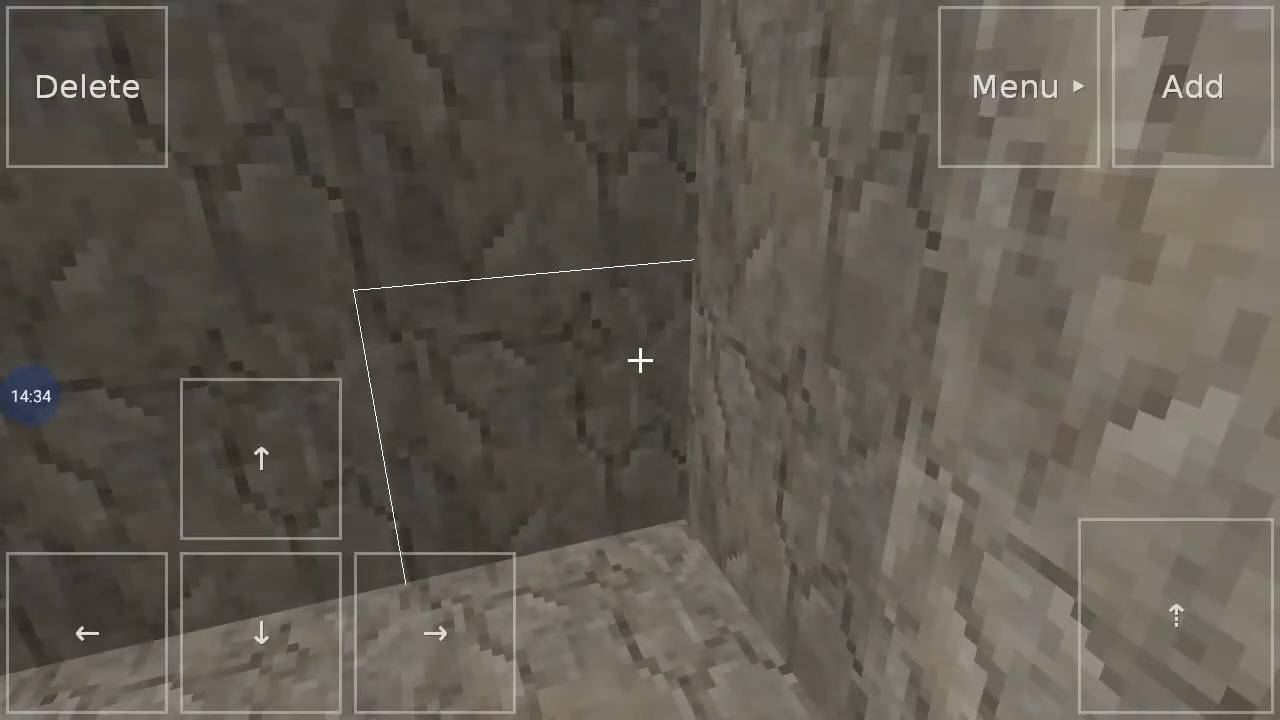
Delete the stone room's ceiling blocks to open a narrow shaft up to the sky
left_click(261, 459)
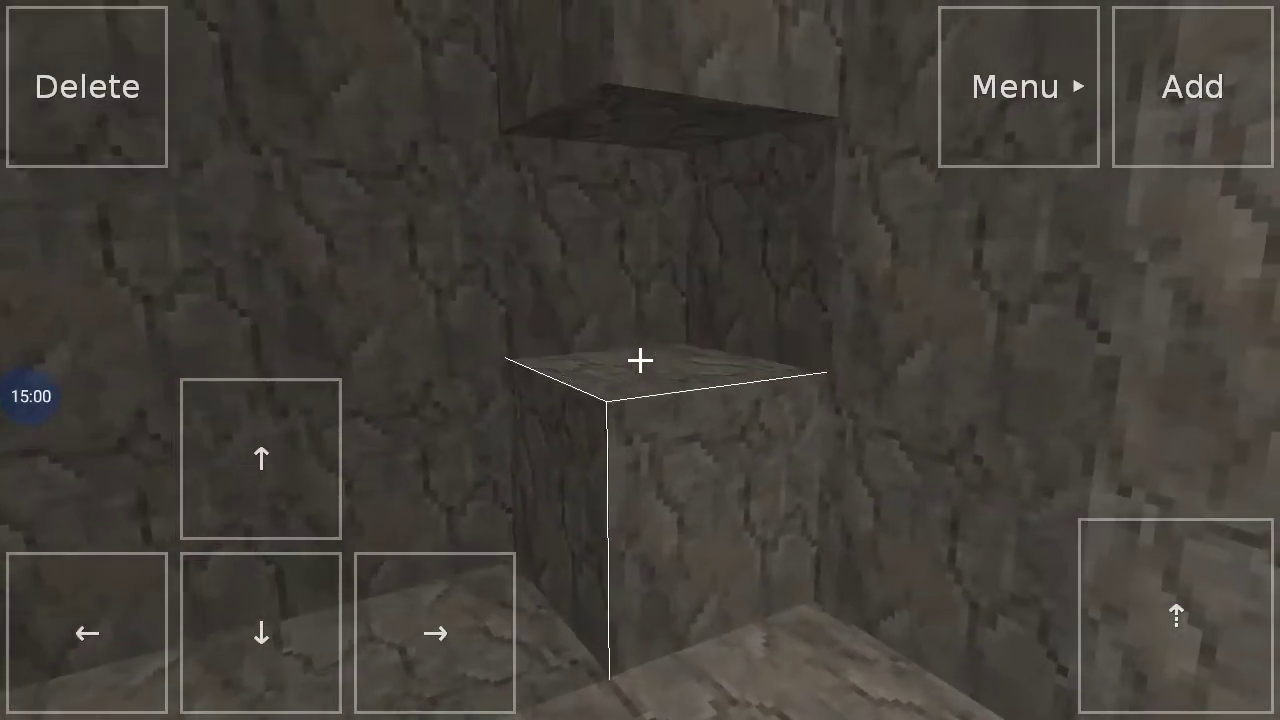
left_click(261, 459)
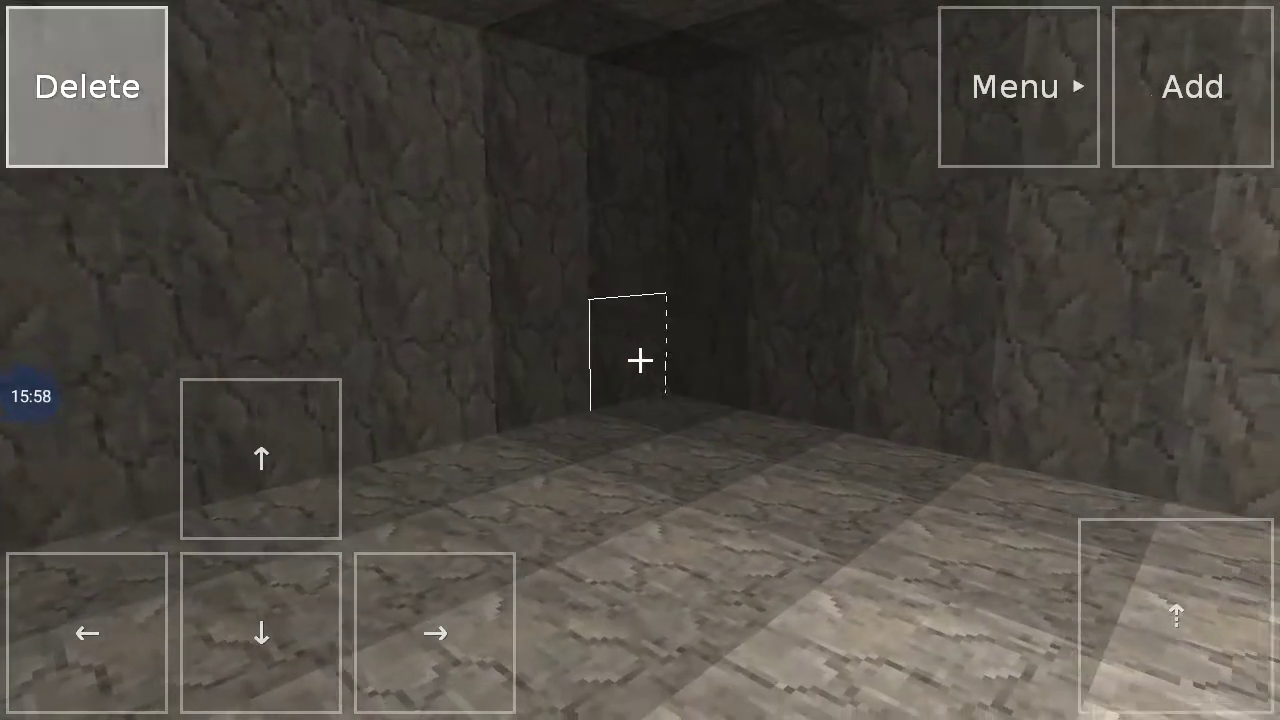
left_click(261, 459)
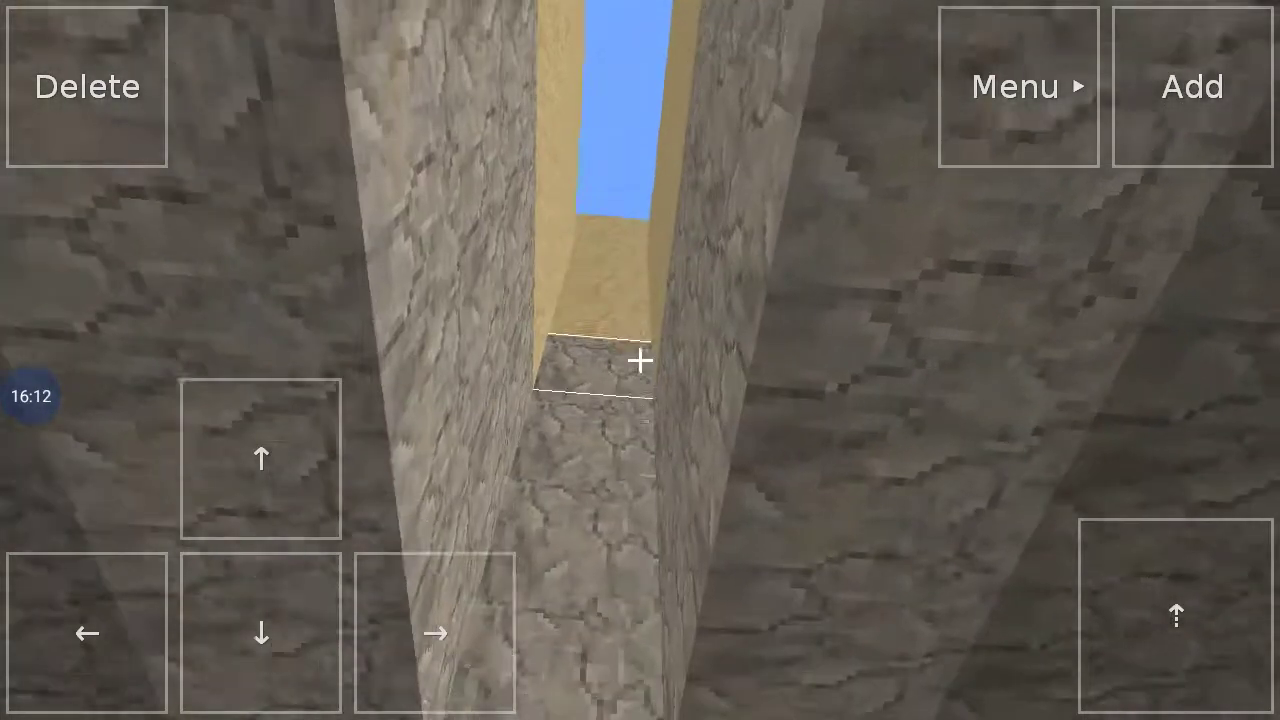
Jump out of the shaft onto the sand and walk to the grassy area with trees
left_click(260, 459)
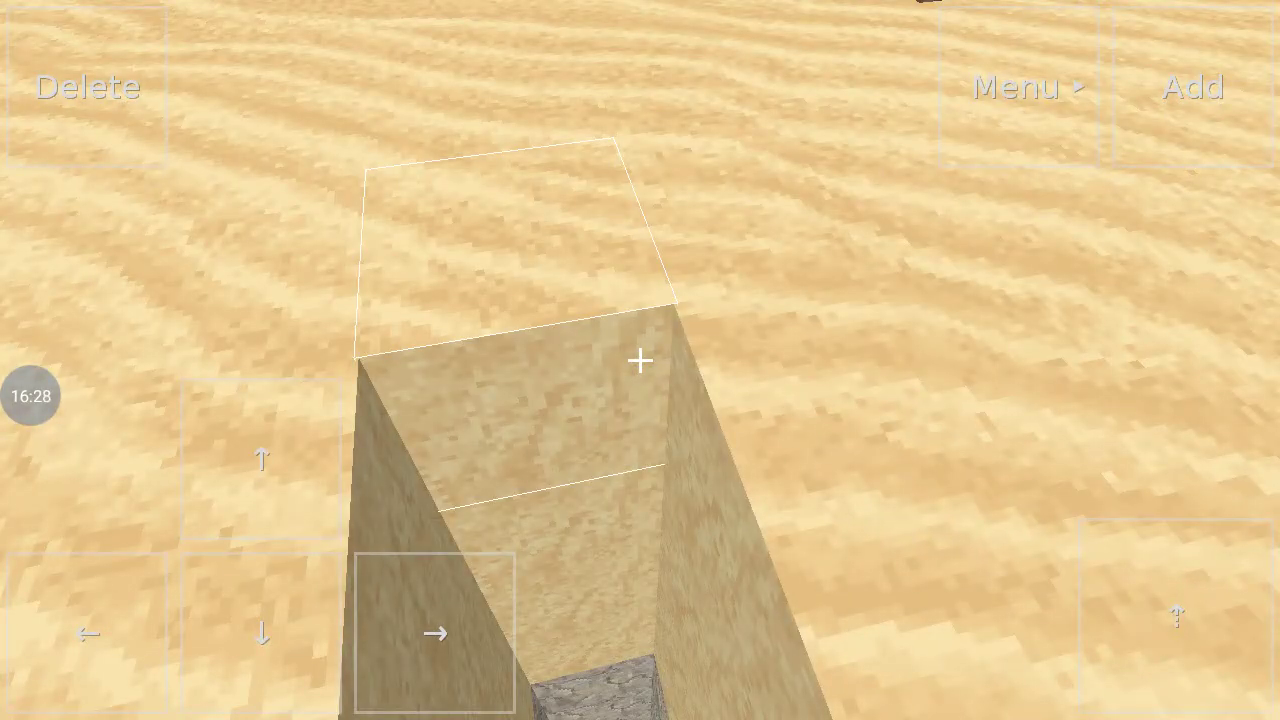
left_click(262, 462)
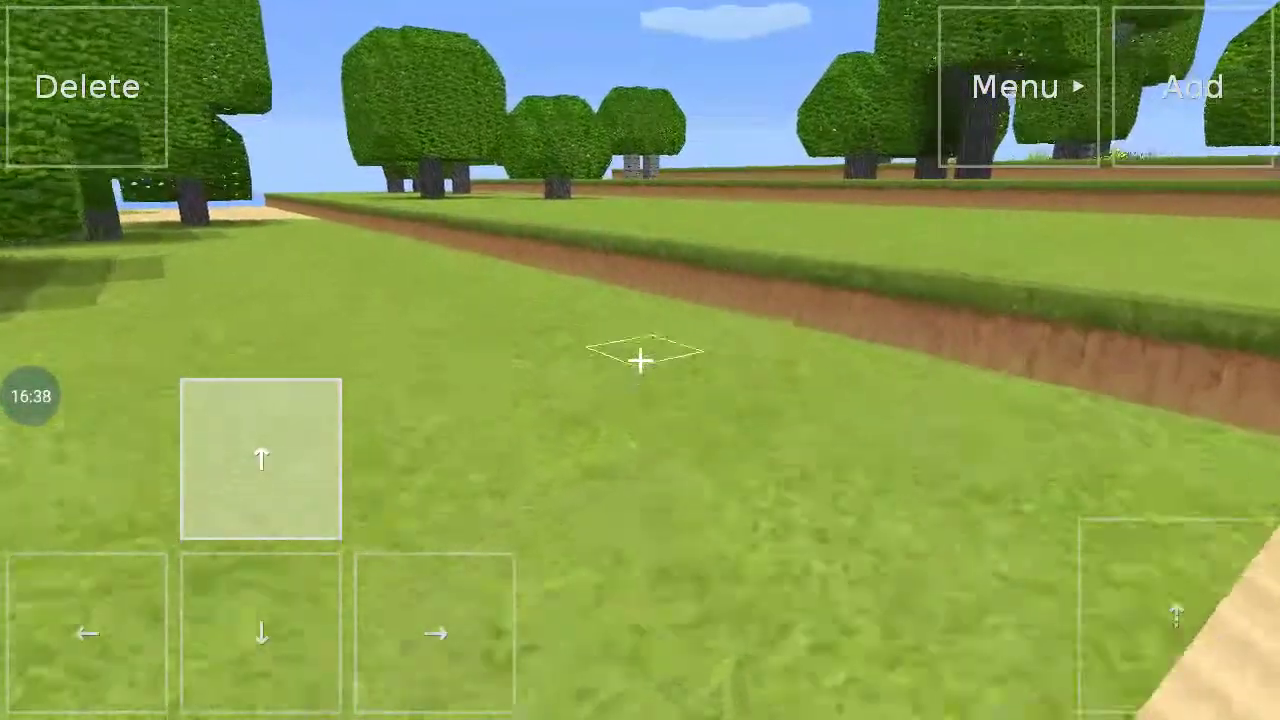
Walk forward over the grass until facing the raised dirt ledge
left_click(260, 459)
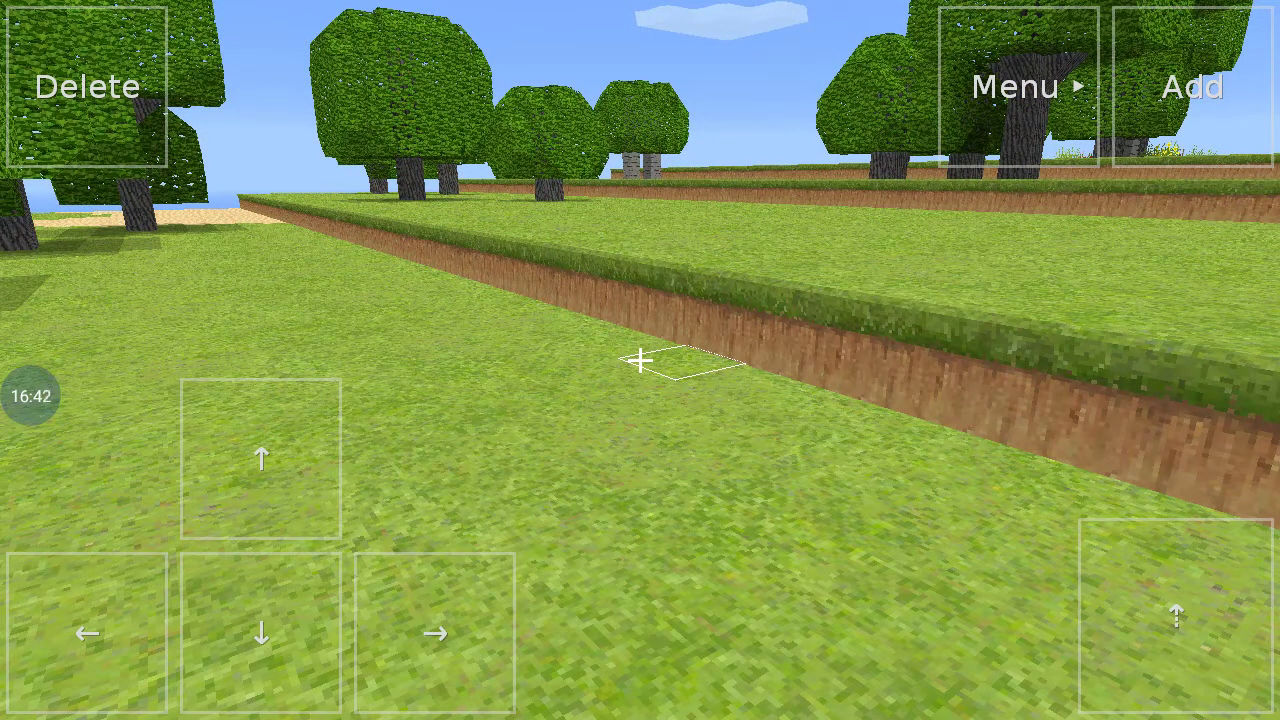
left_click(261, 459)
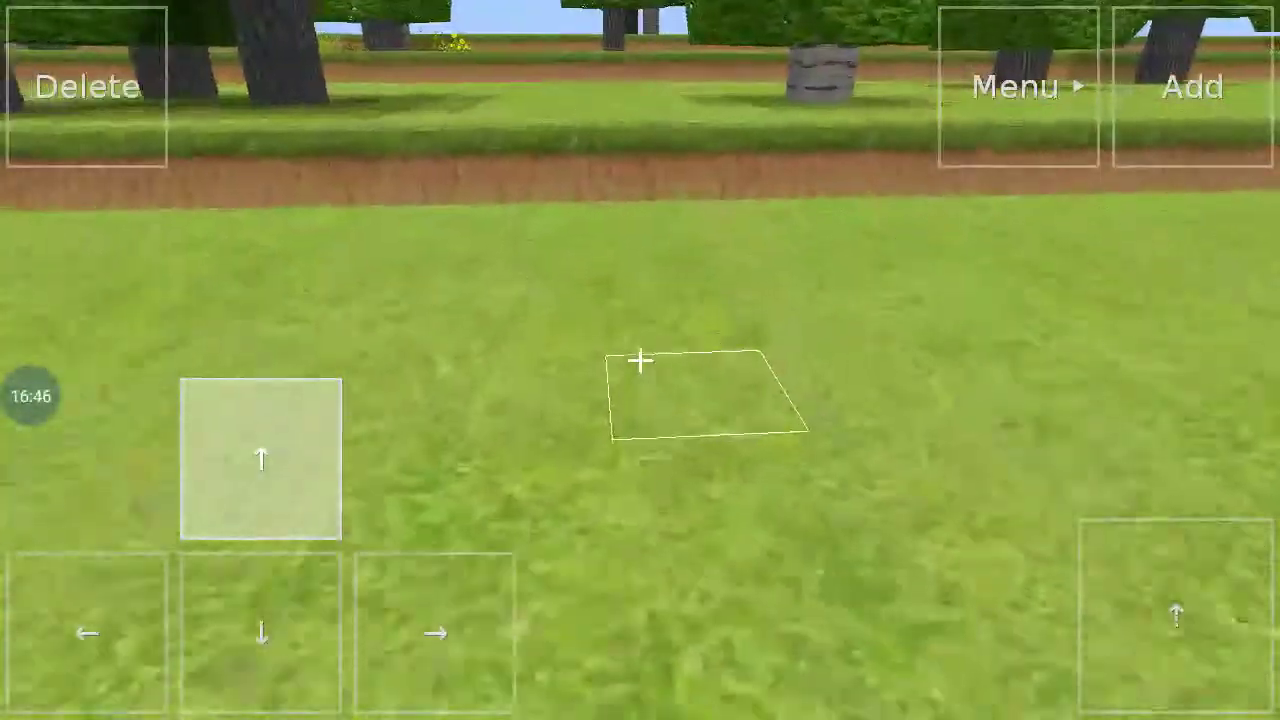
left_click(260, 459)
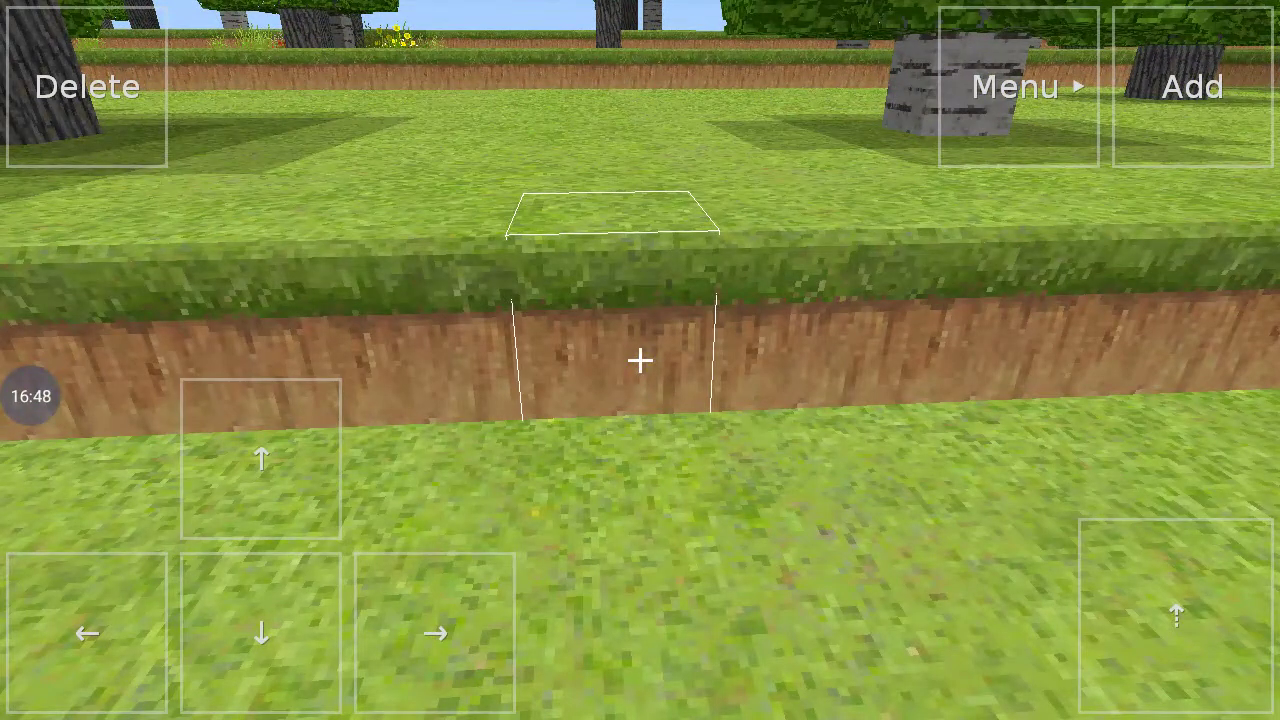
left_click(261, 457)
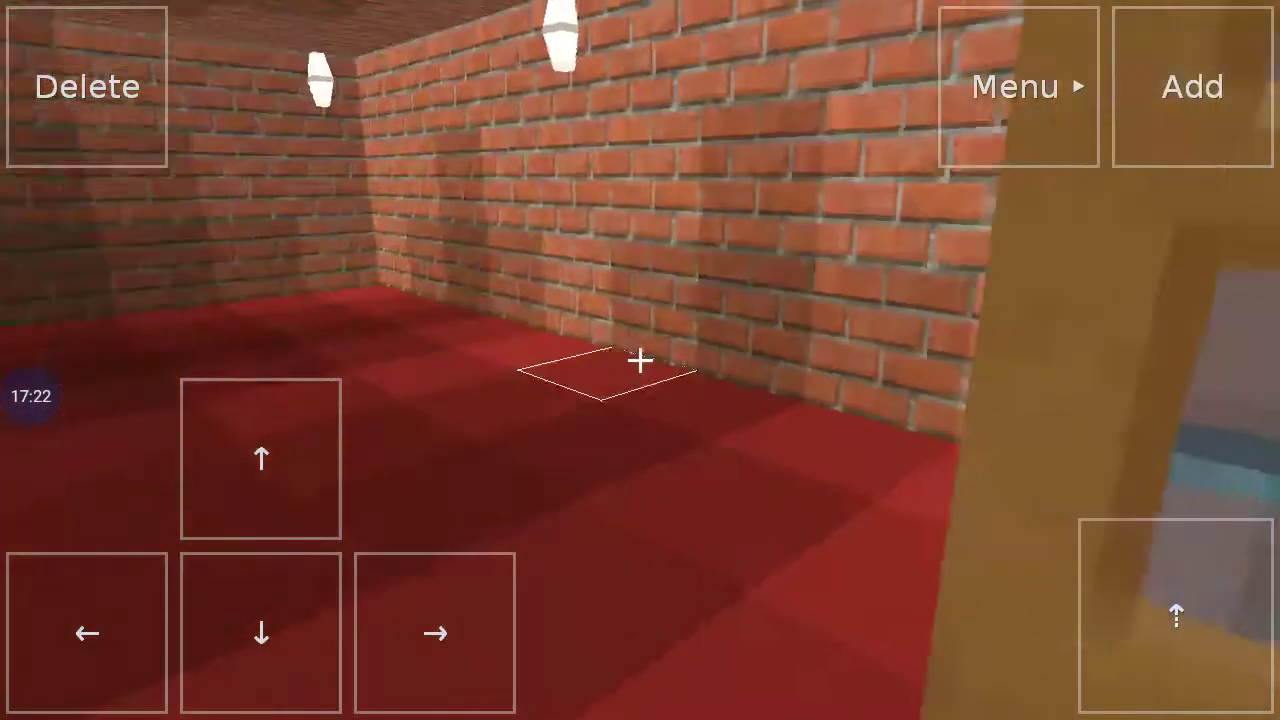
Walk into the red-floored room and turn to view its brick walls, lamps and door
left_click(435, 632)
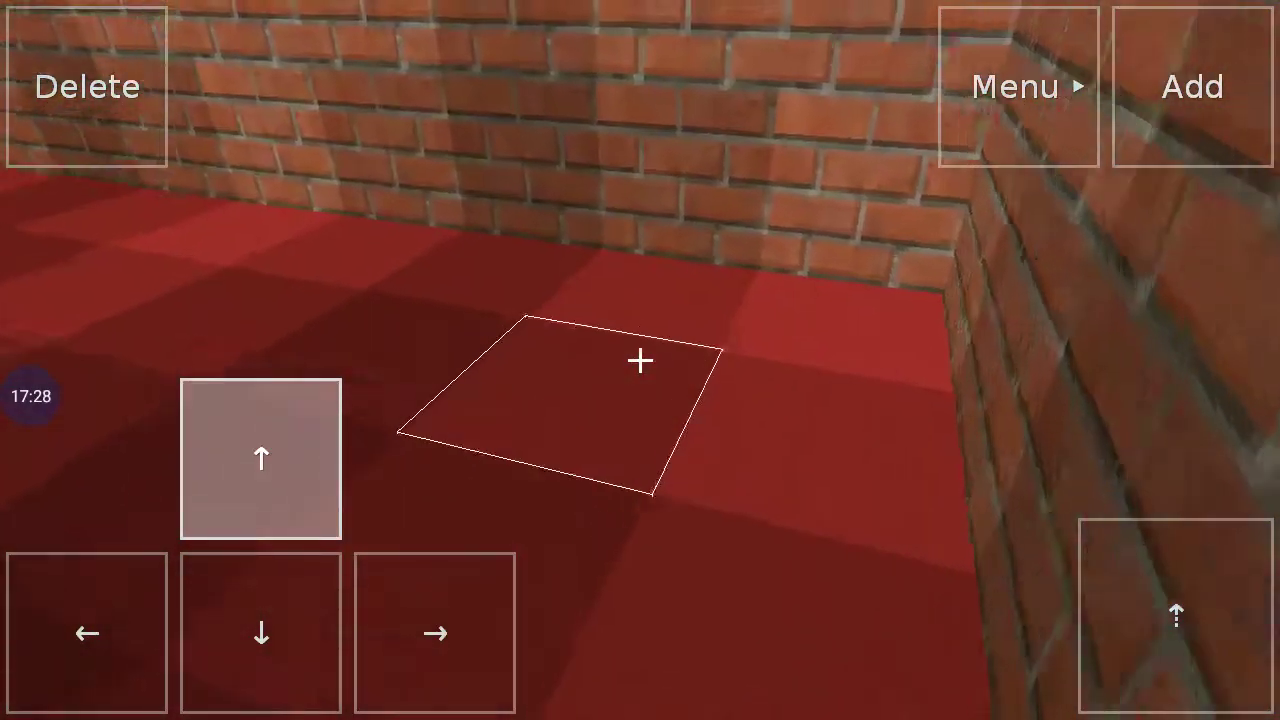
left_click(261, 458)
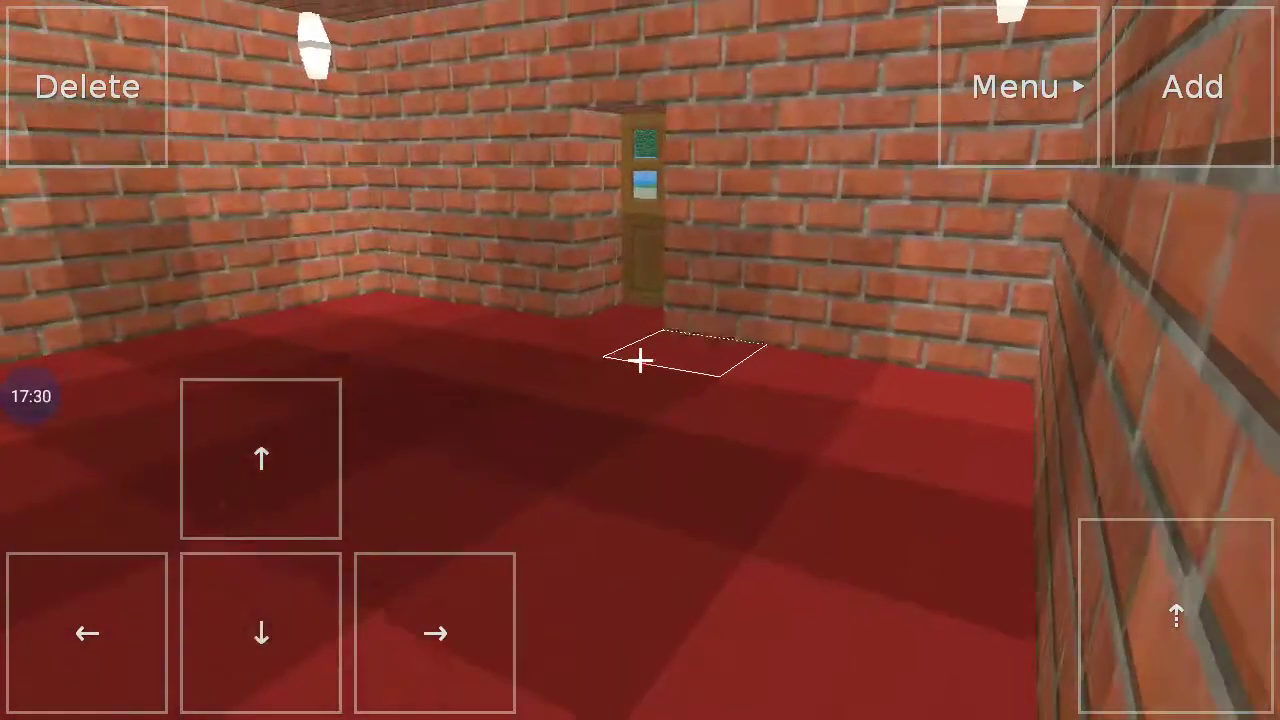